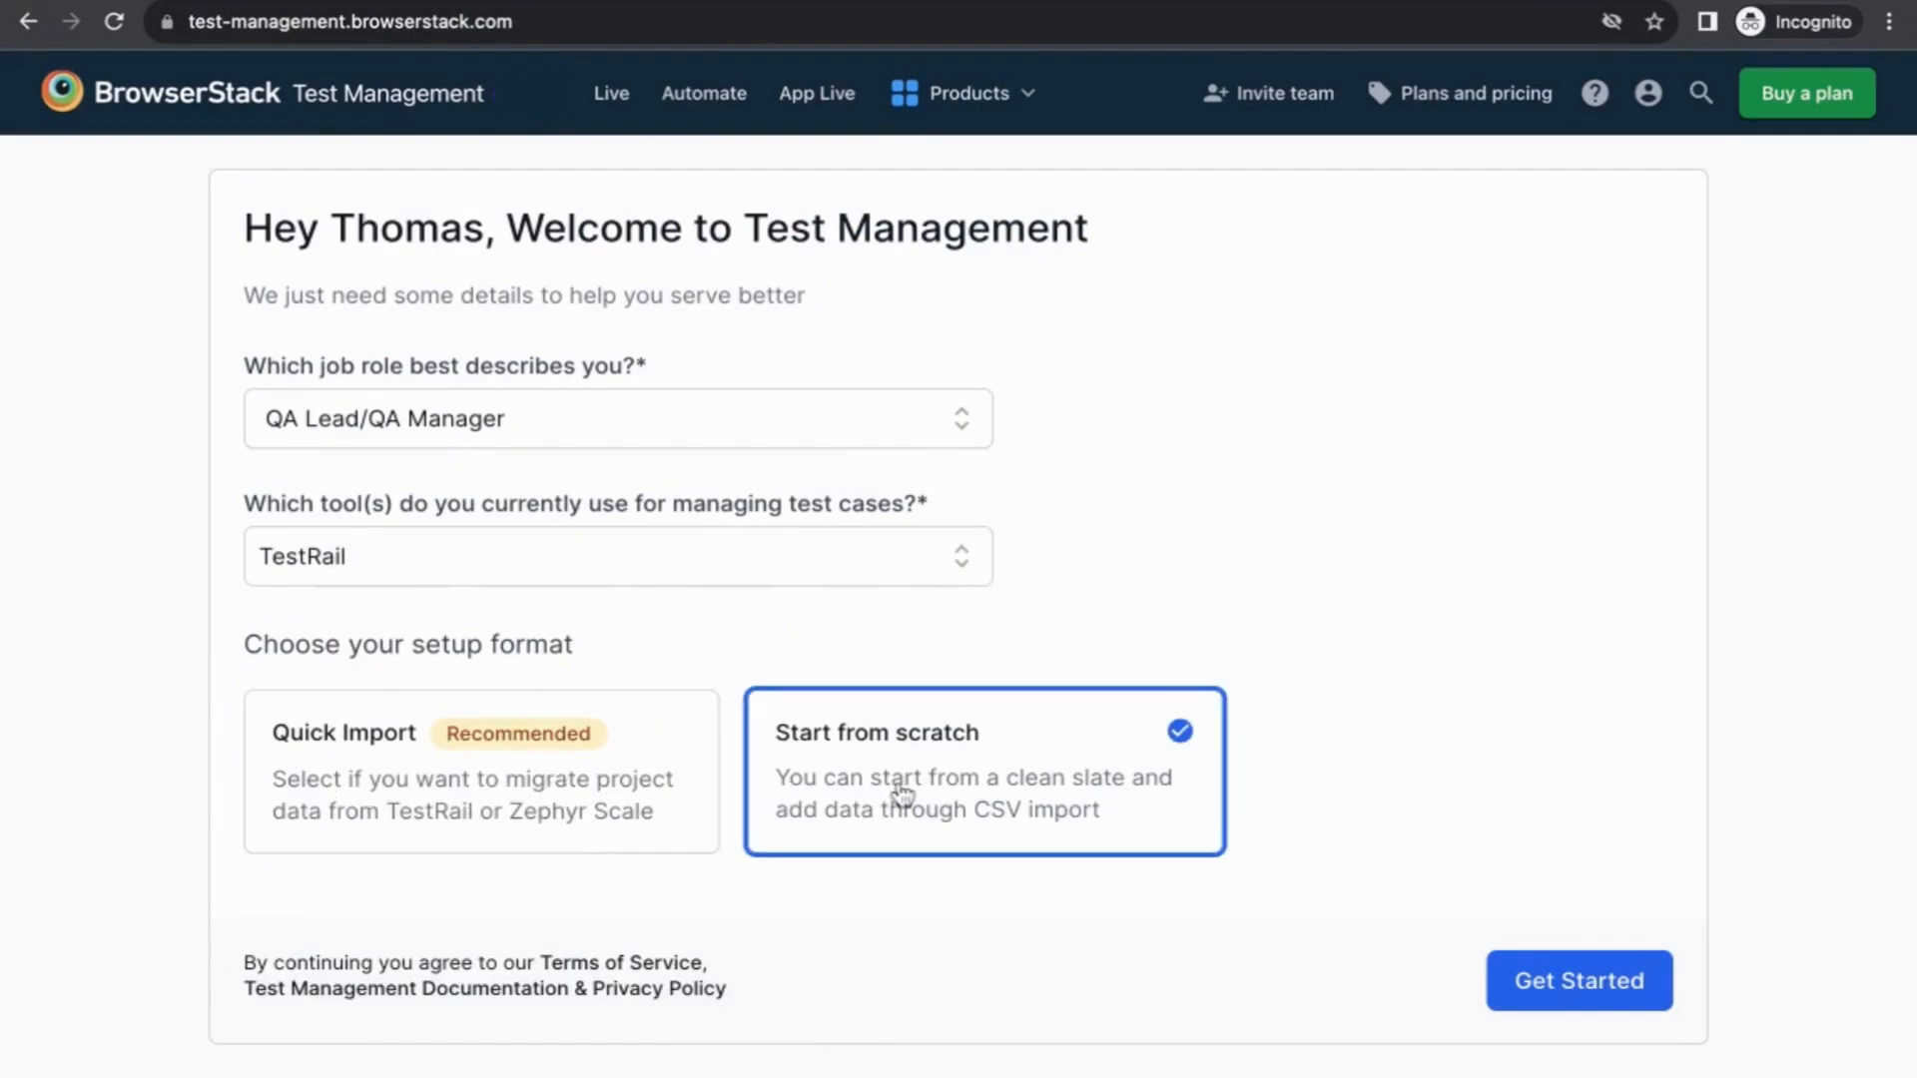
mouse_move(378, 798)
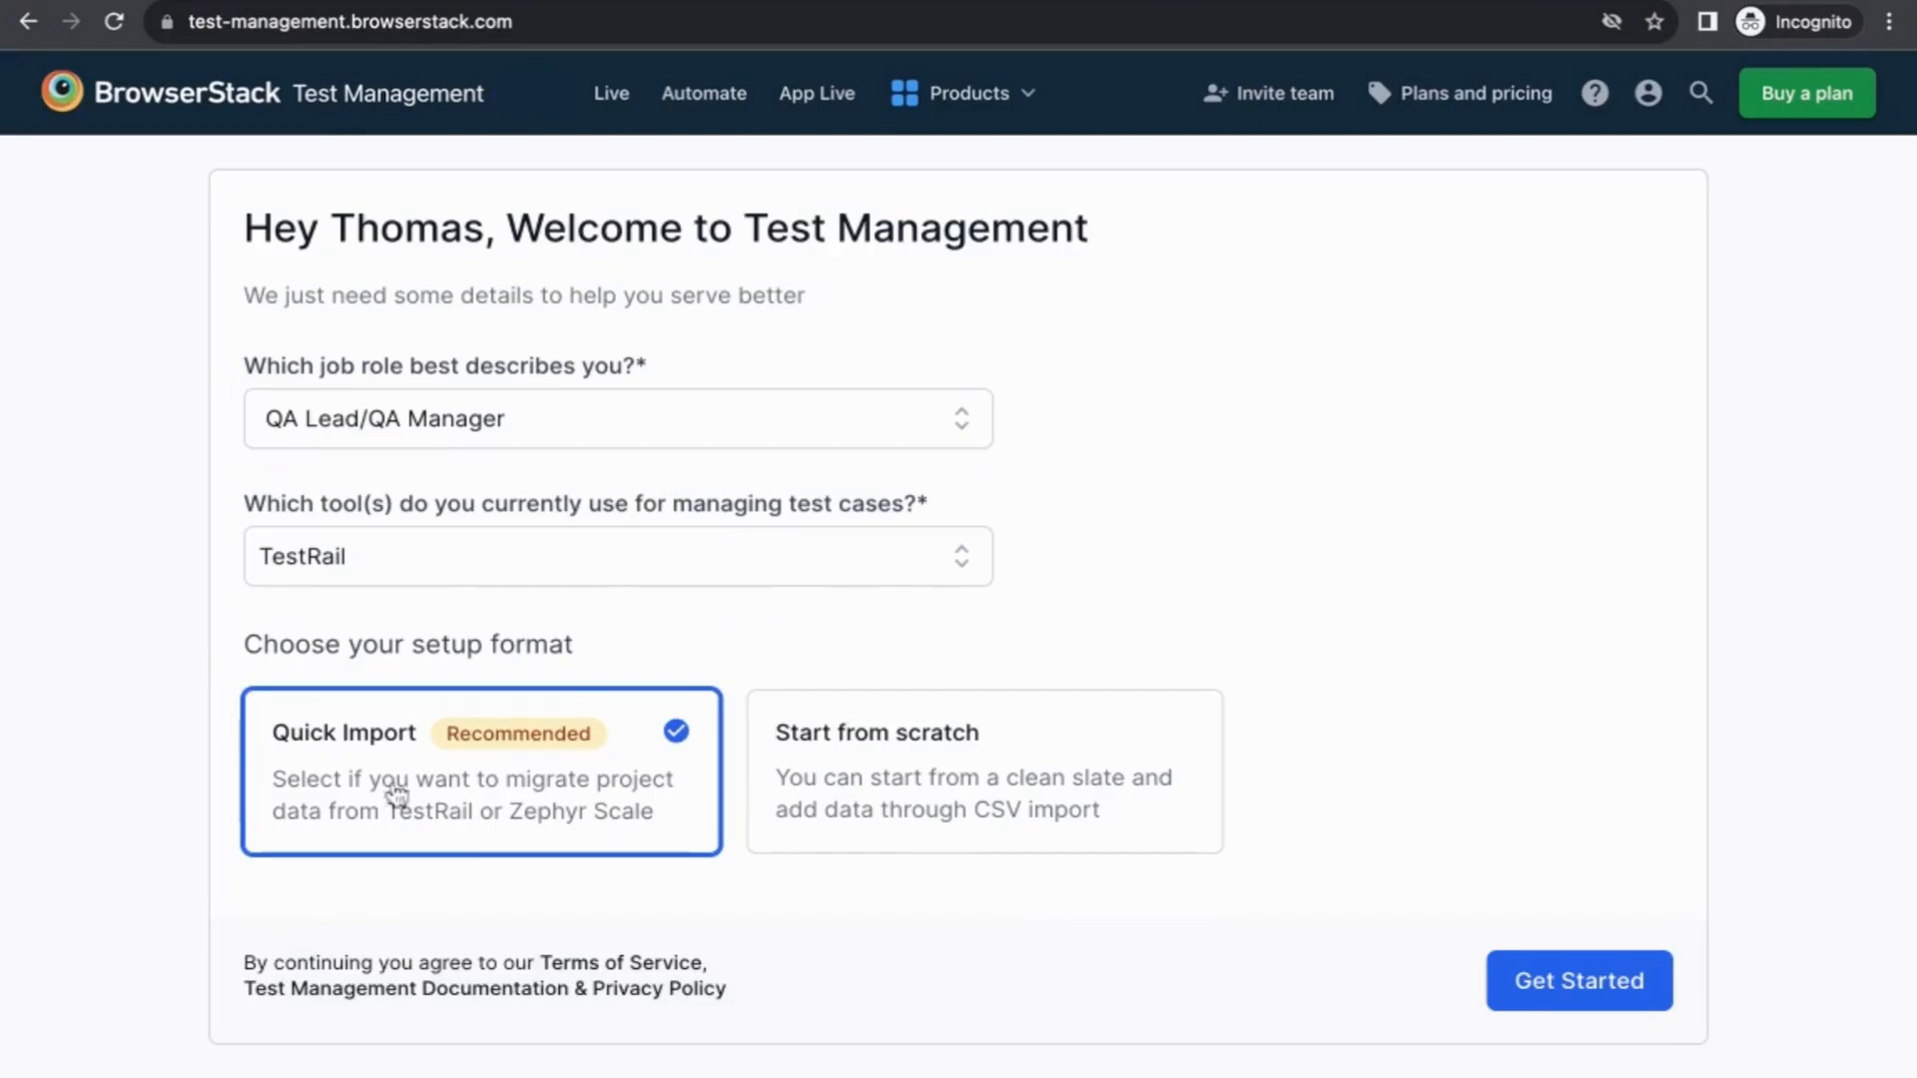
Step: Choose the Quick Import setup to reach the import-tool choice
click(1579, 981)
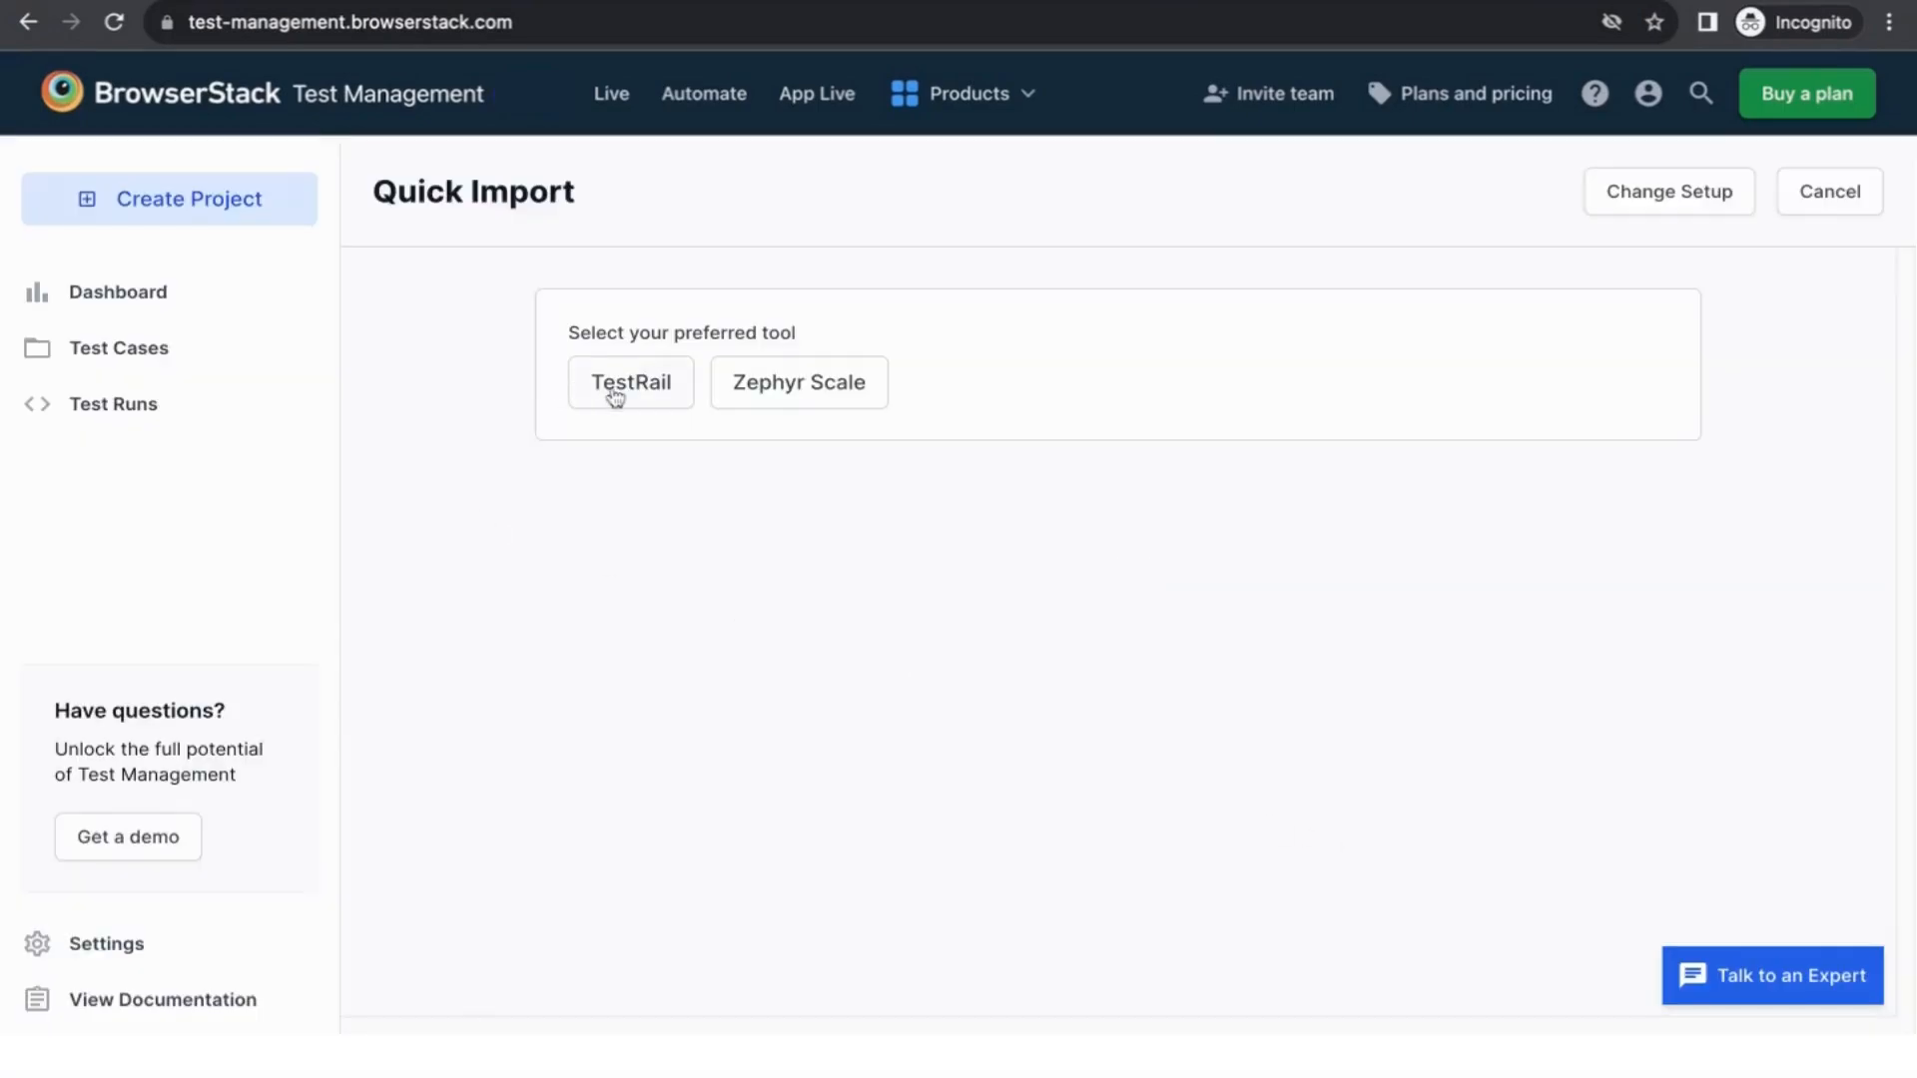
Step: Connect to TestRail and import the Live Web Testing Project
click(630, 383)
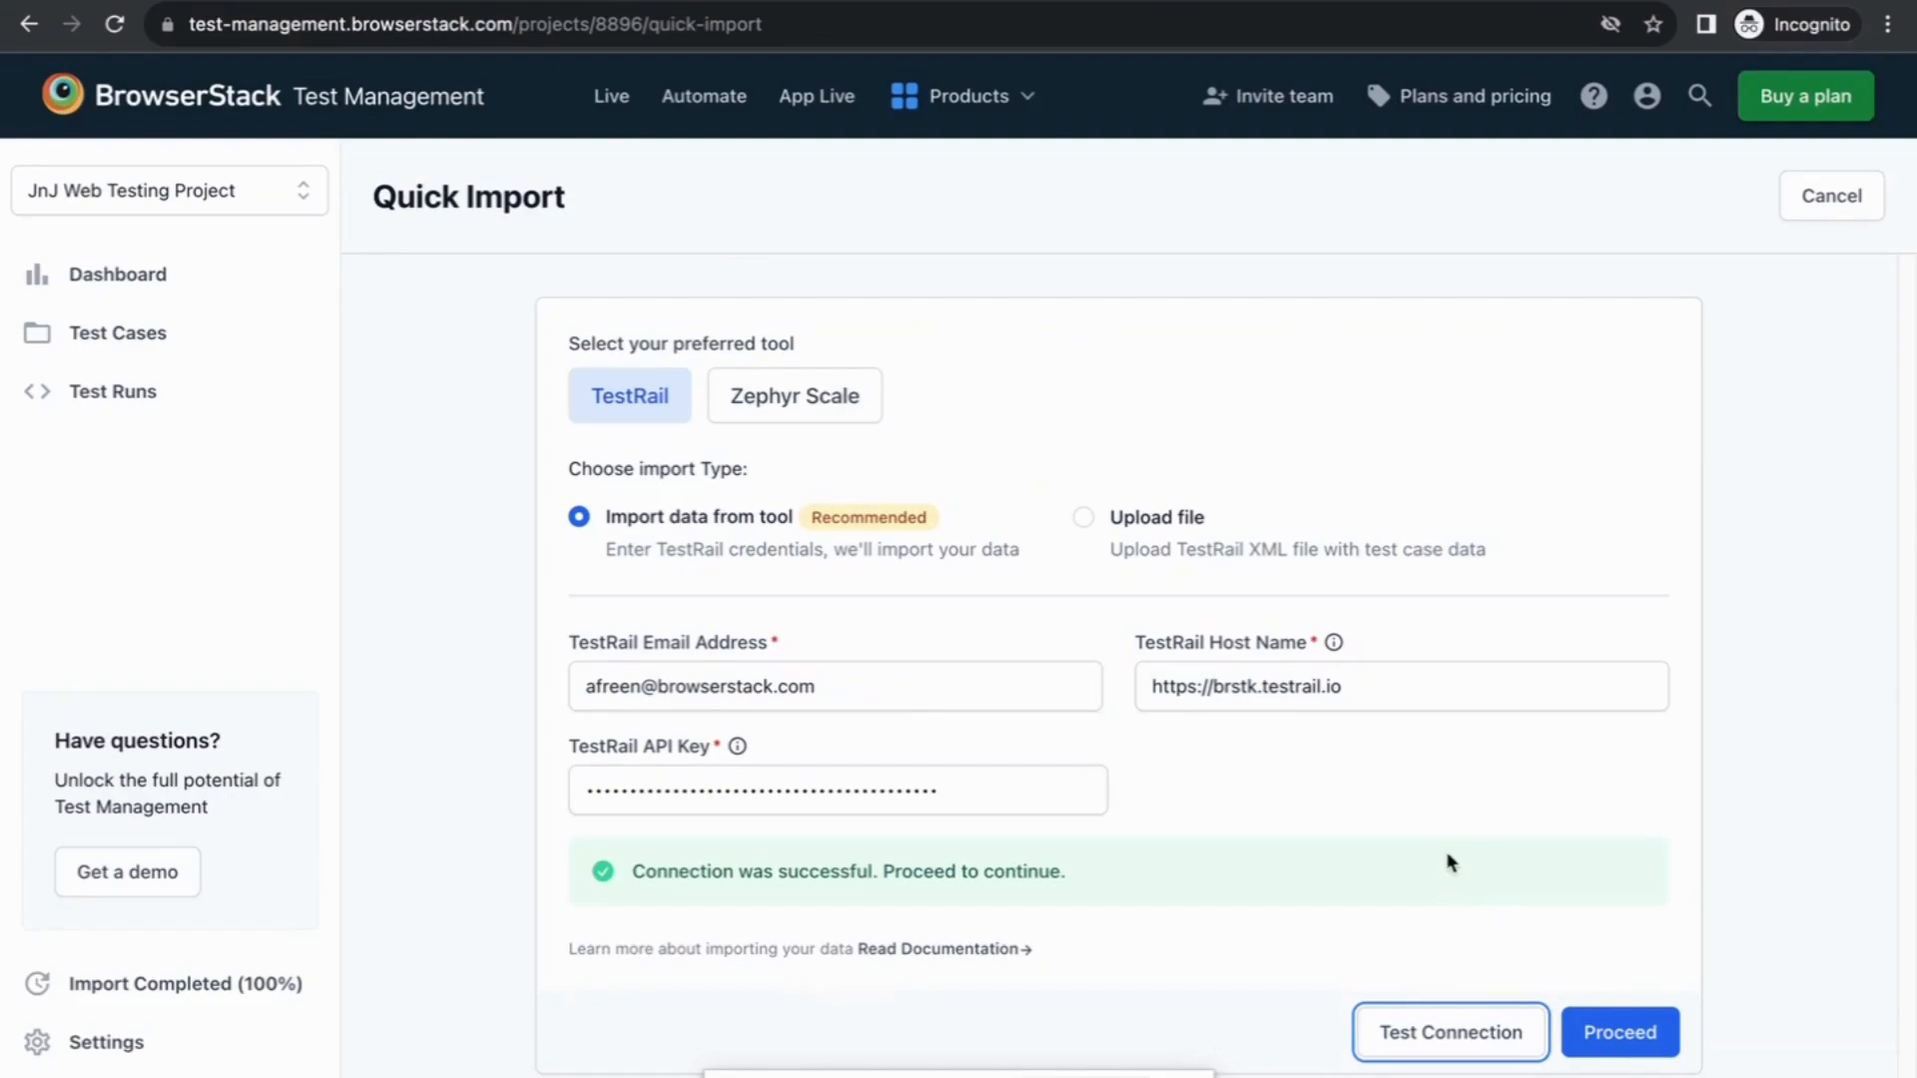
click(1620, 1061)
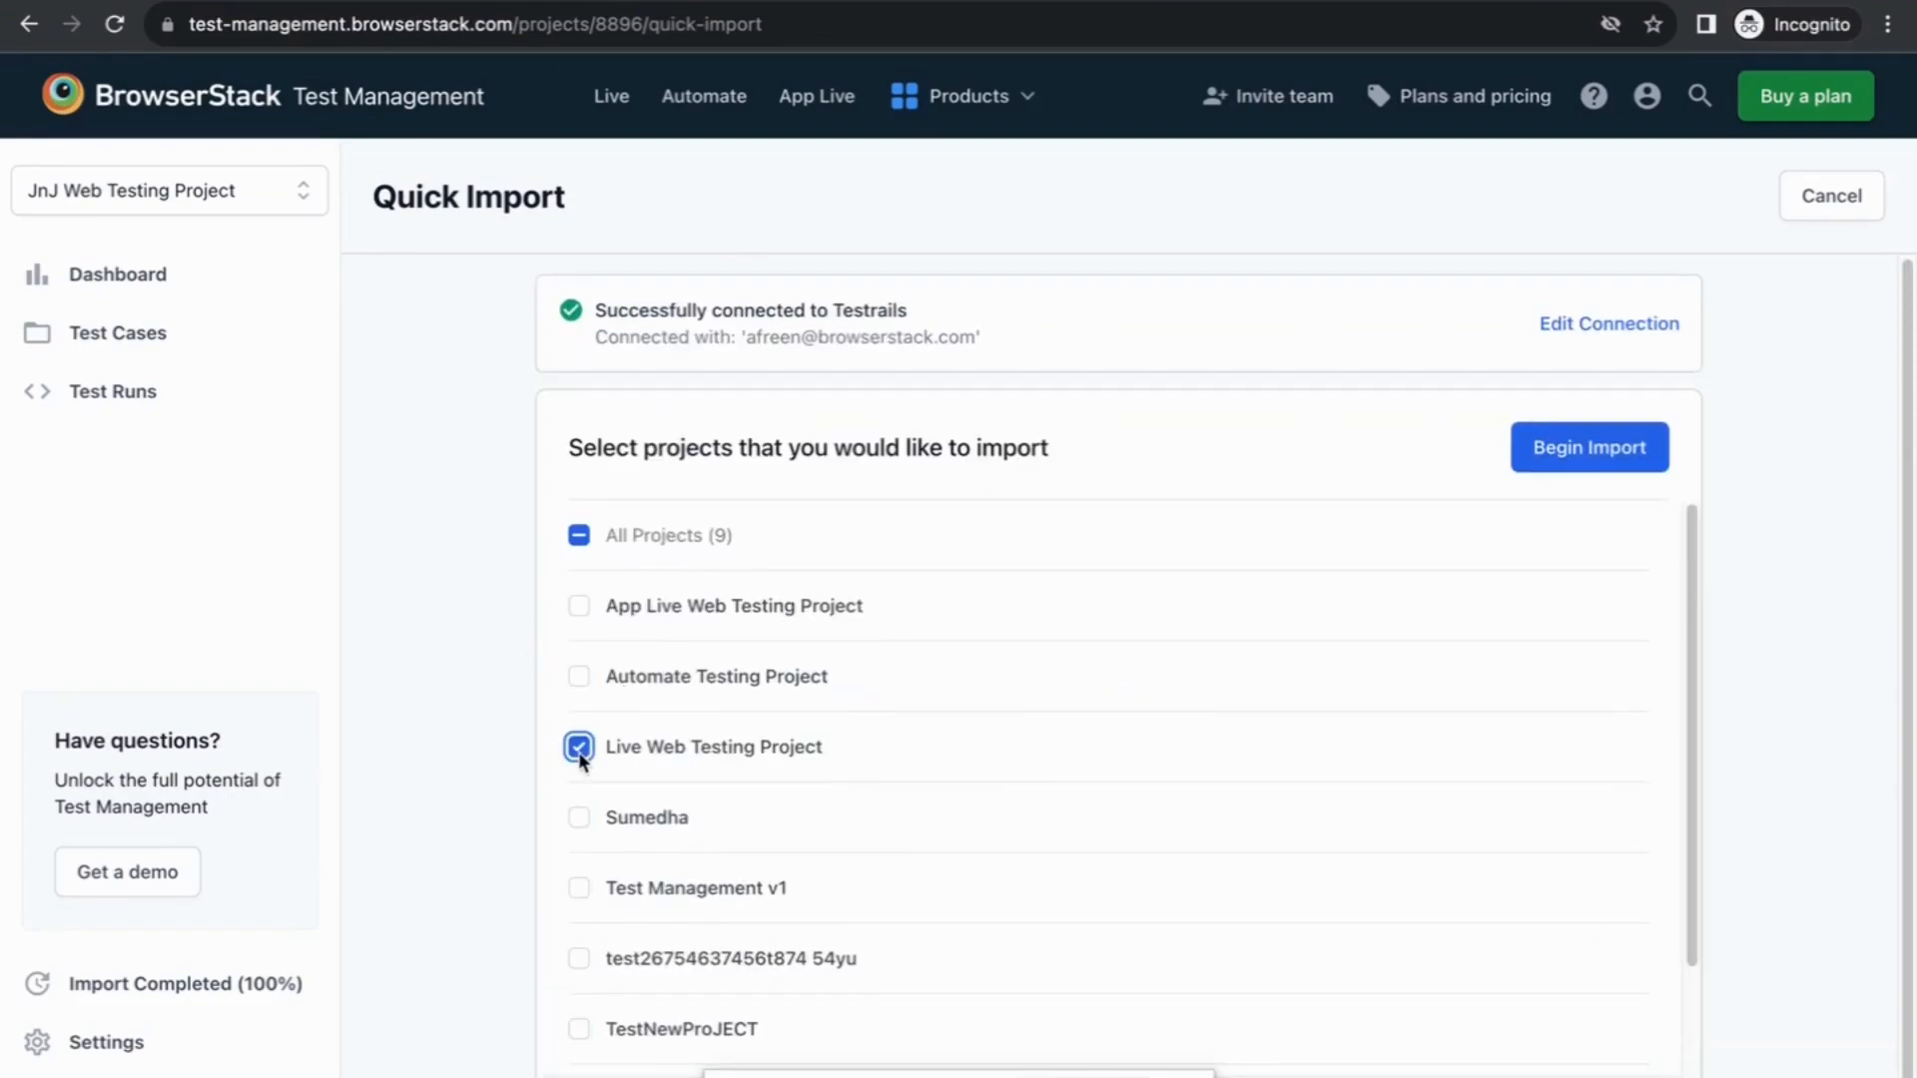
click(578, 747)
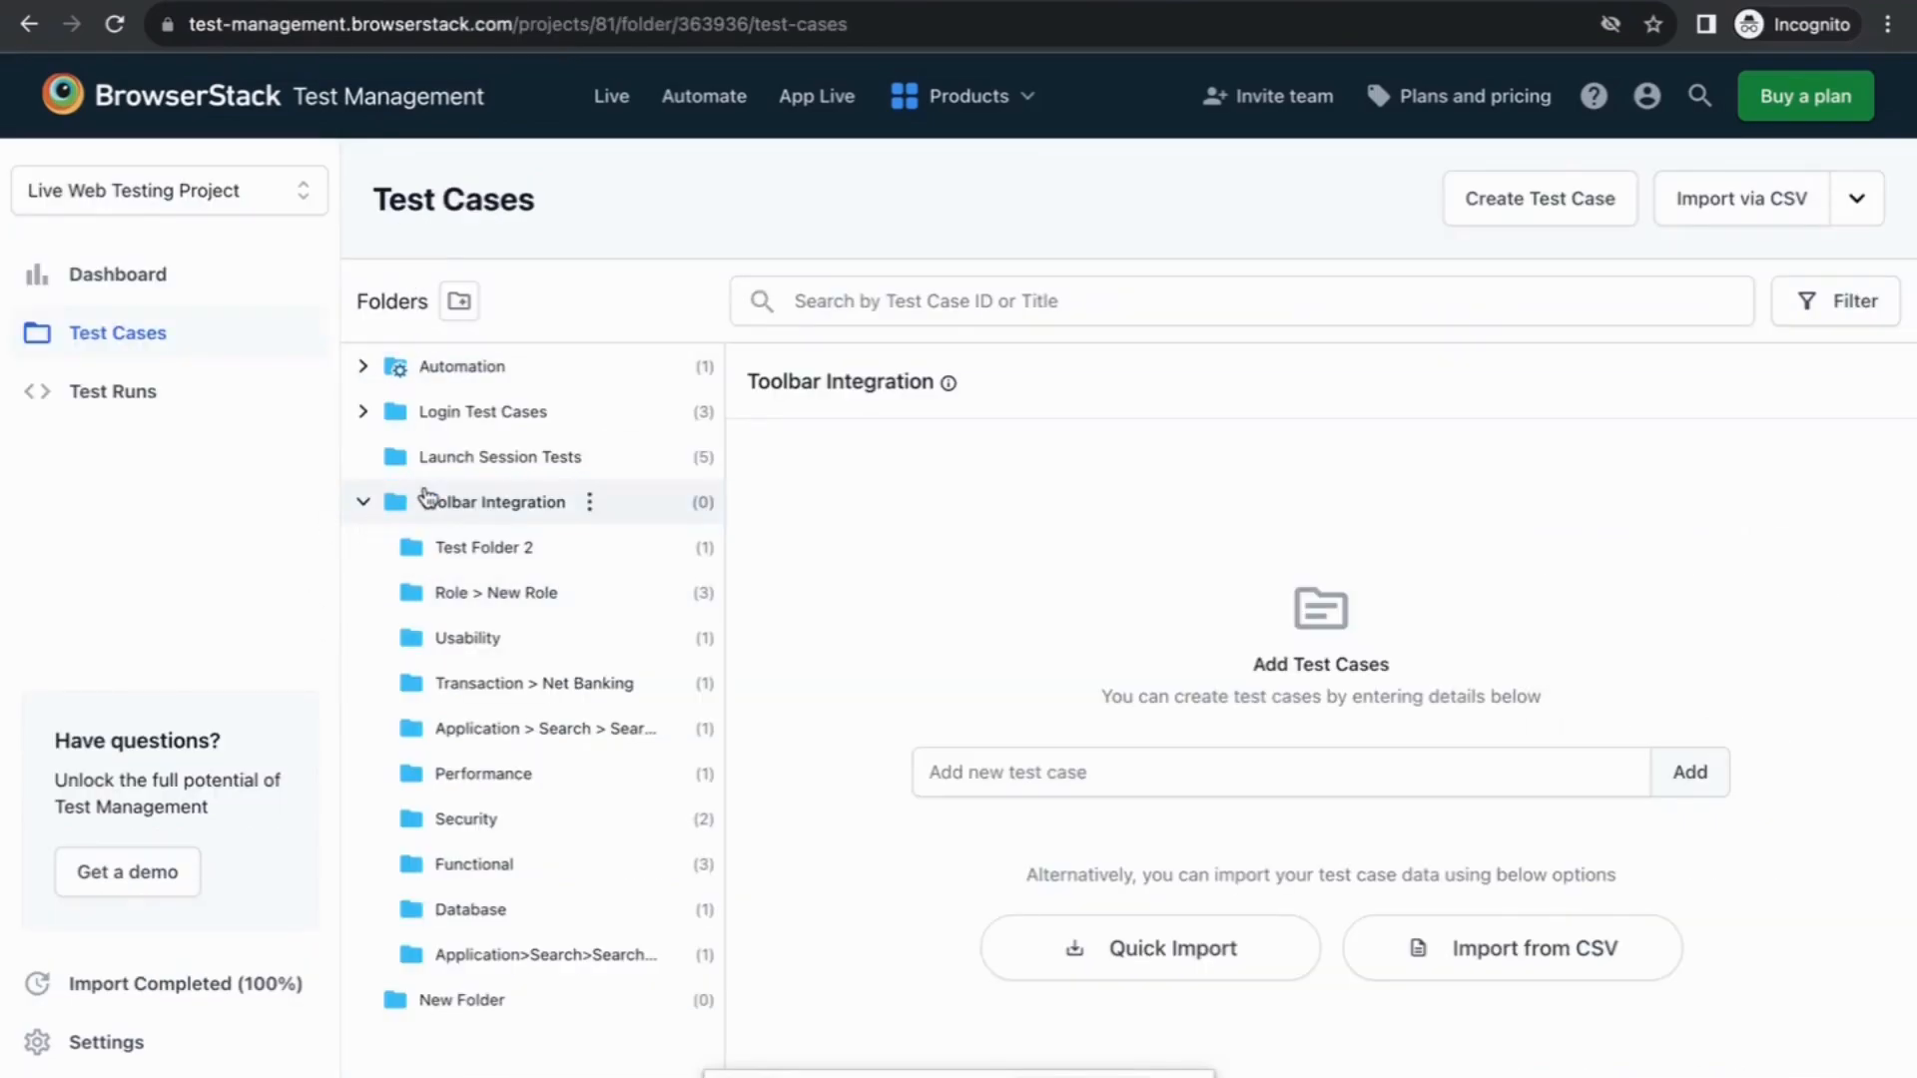
mouse_move(436, 398)
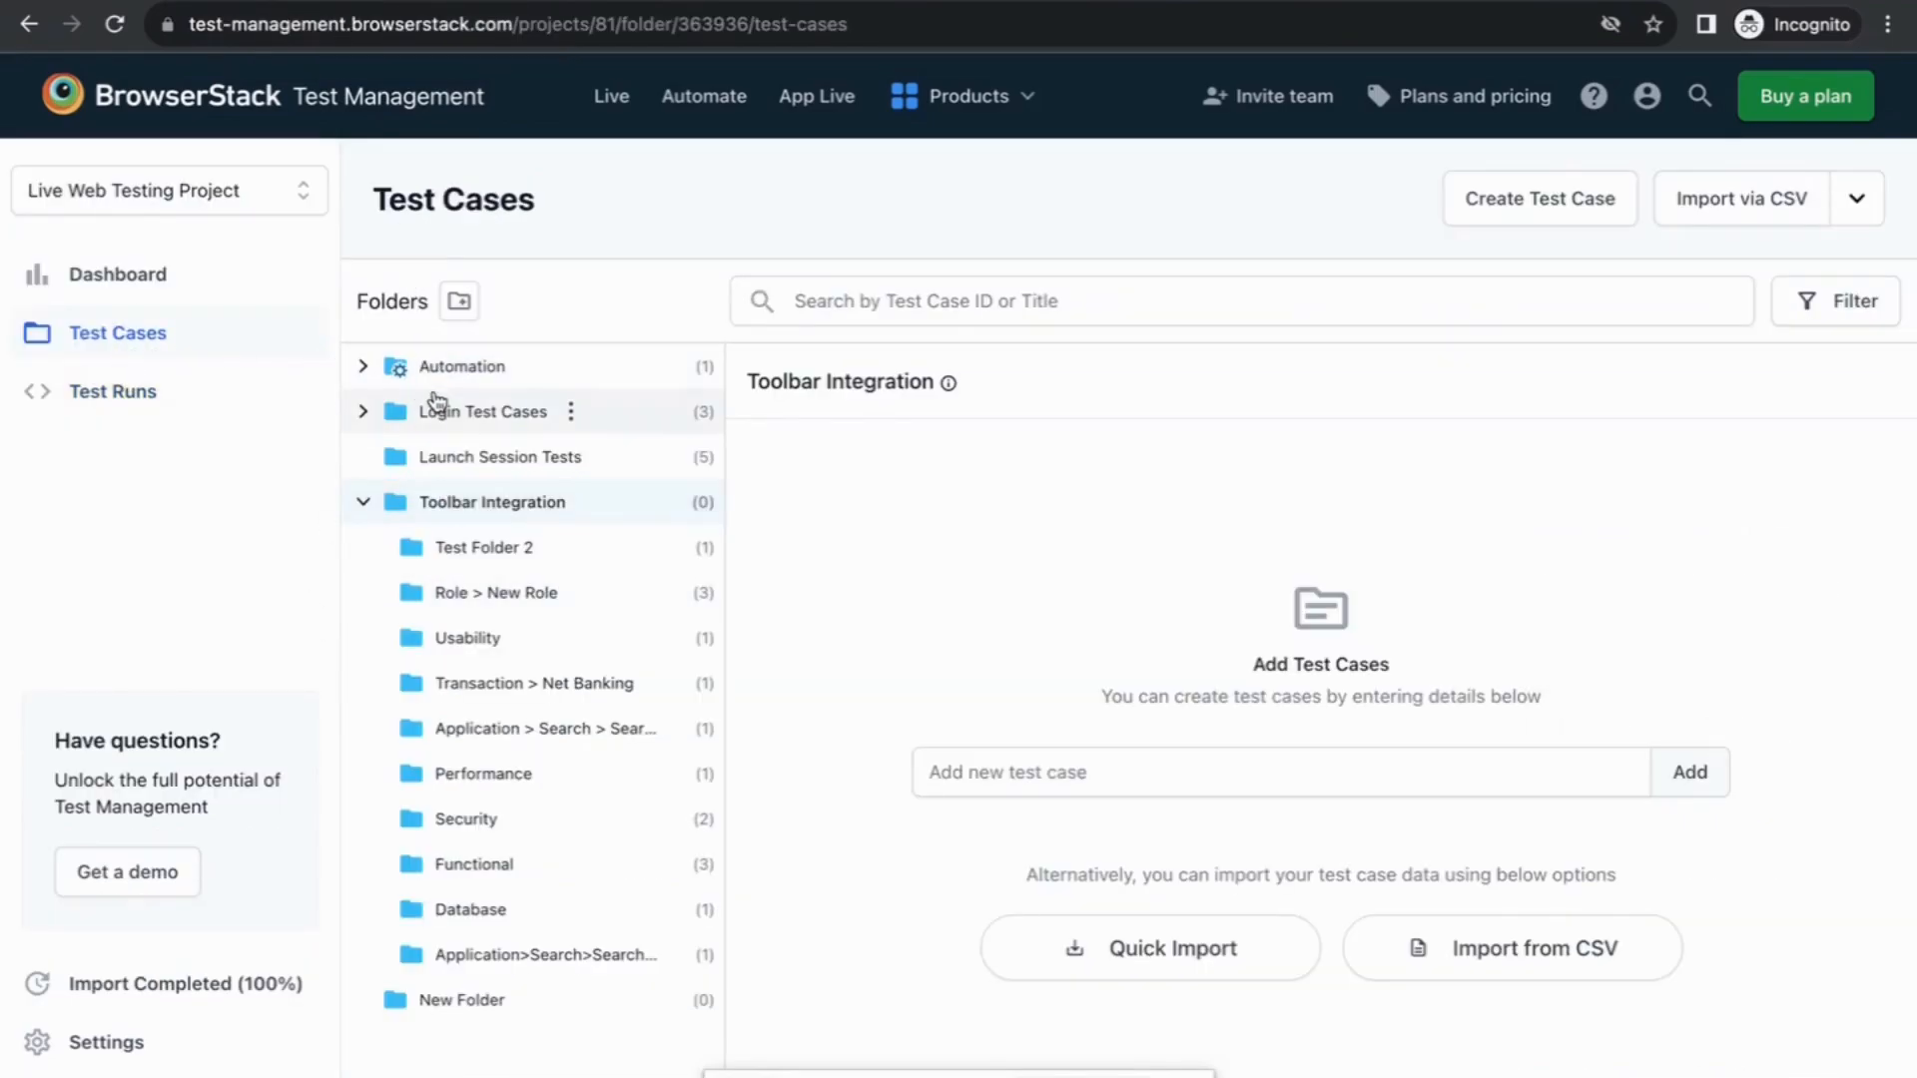
Step: Open the Security folder and scroll to test case TC-2078
click(466, 820)
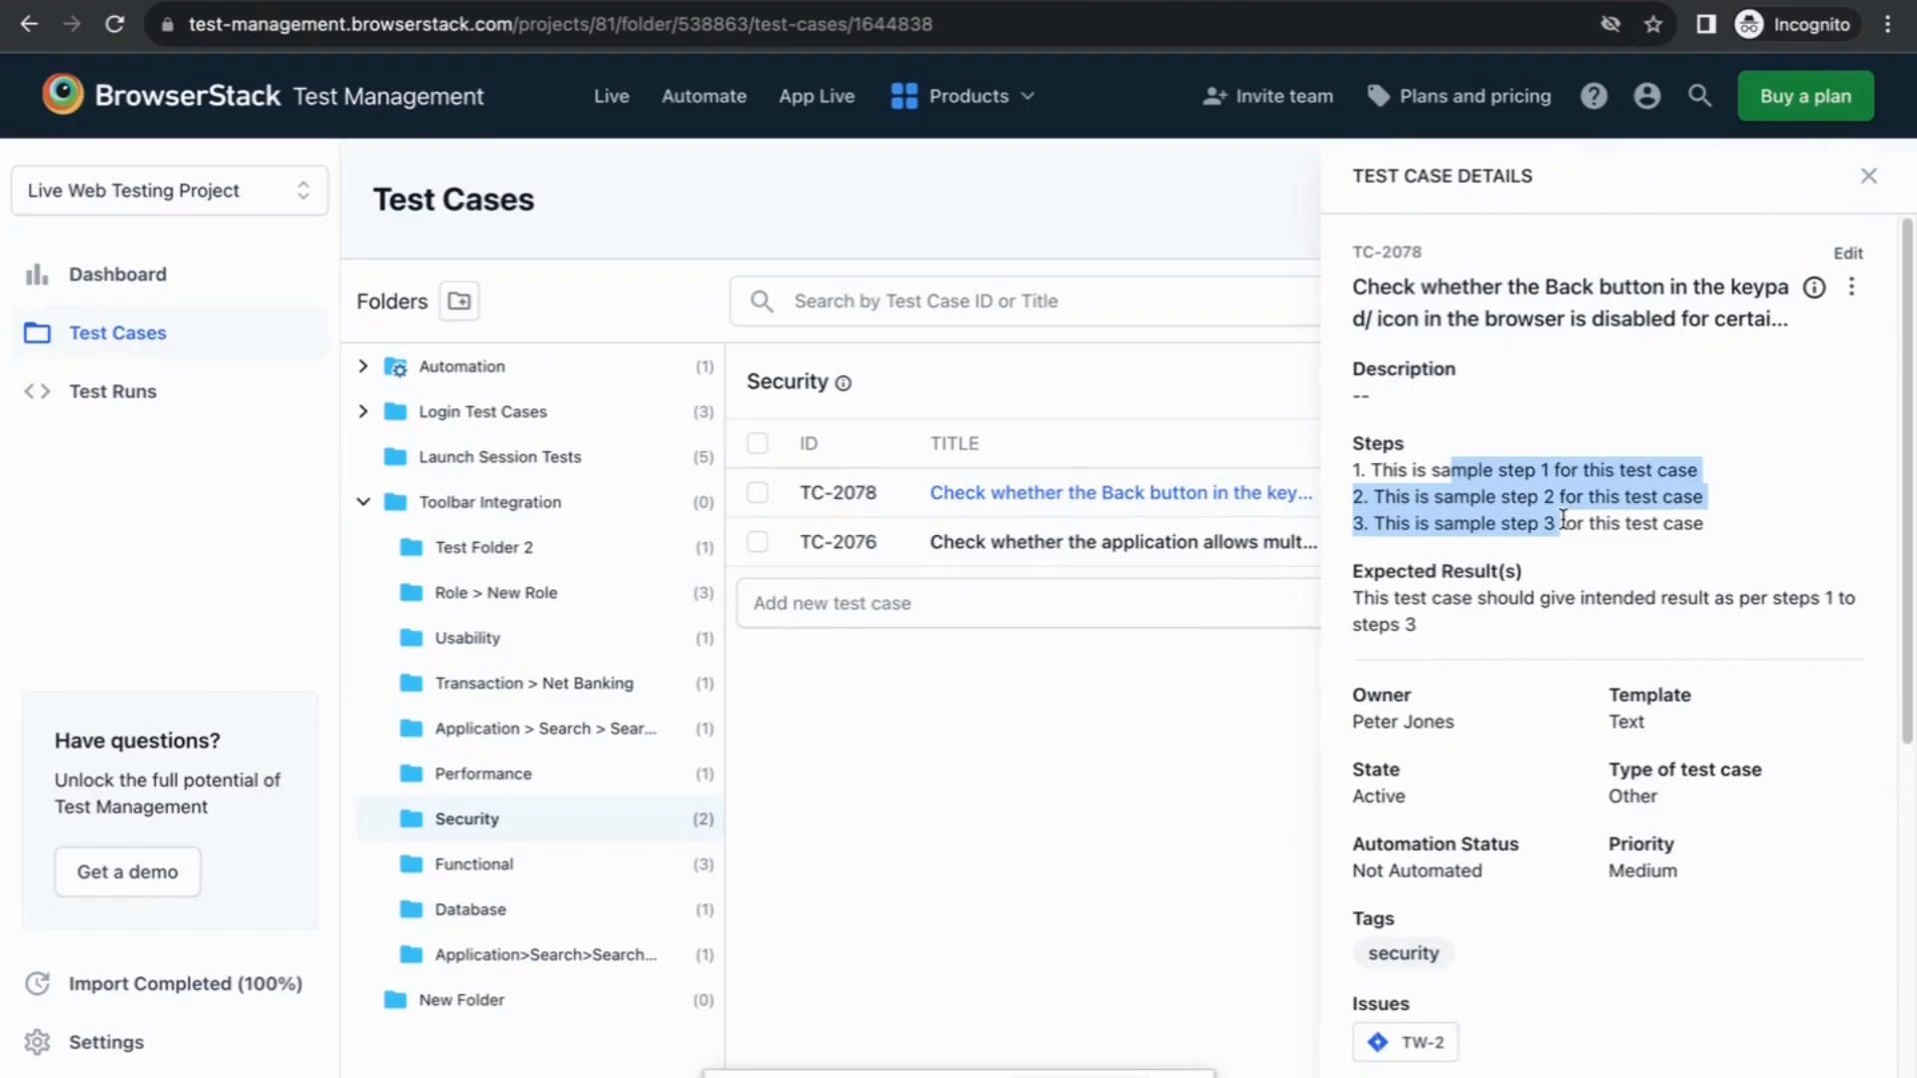
scroll(down, 3)
text(Login Functionality)
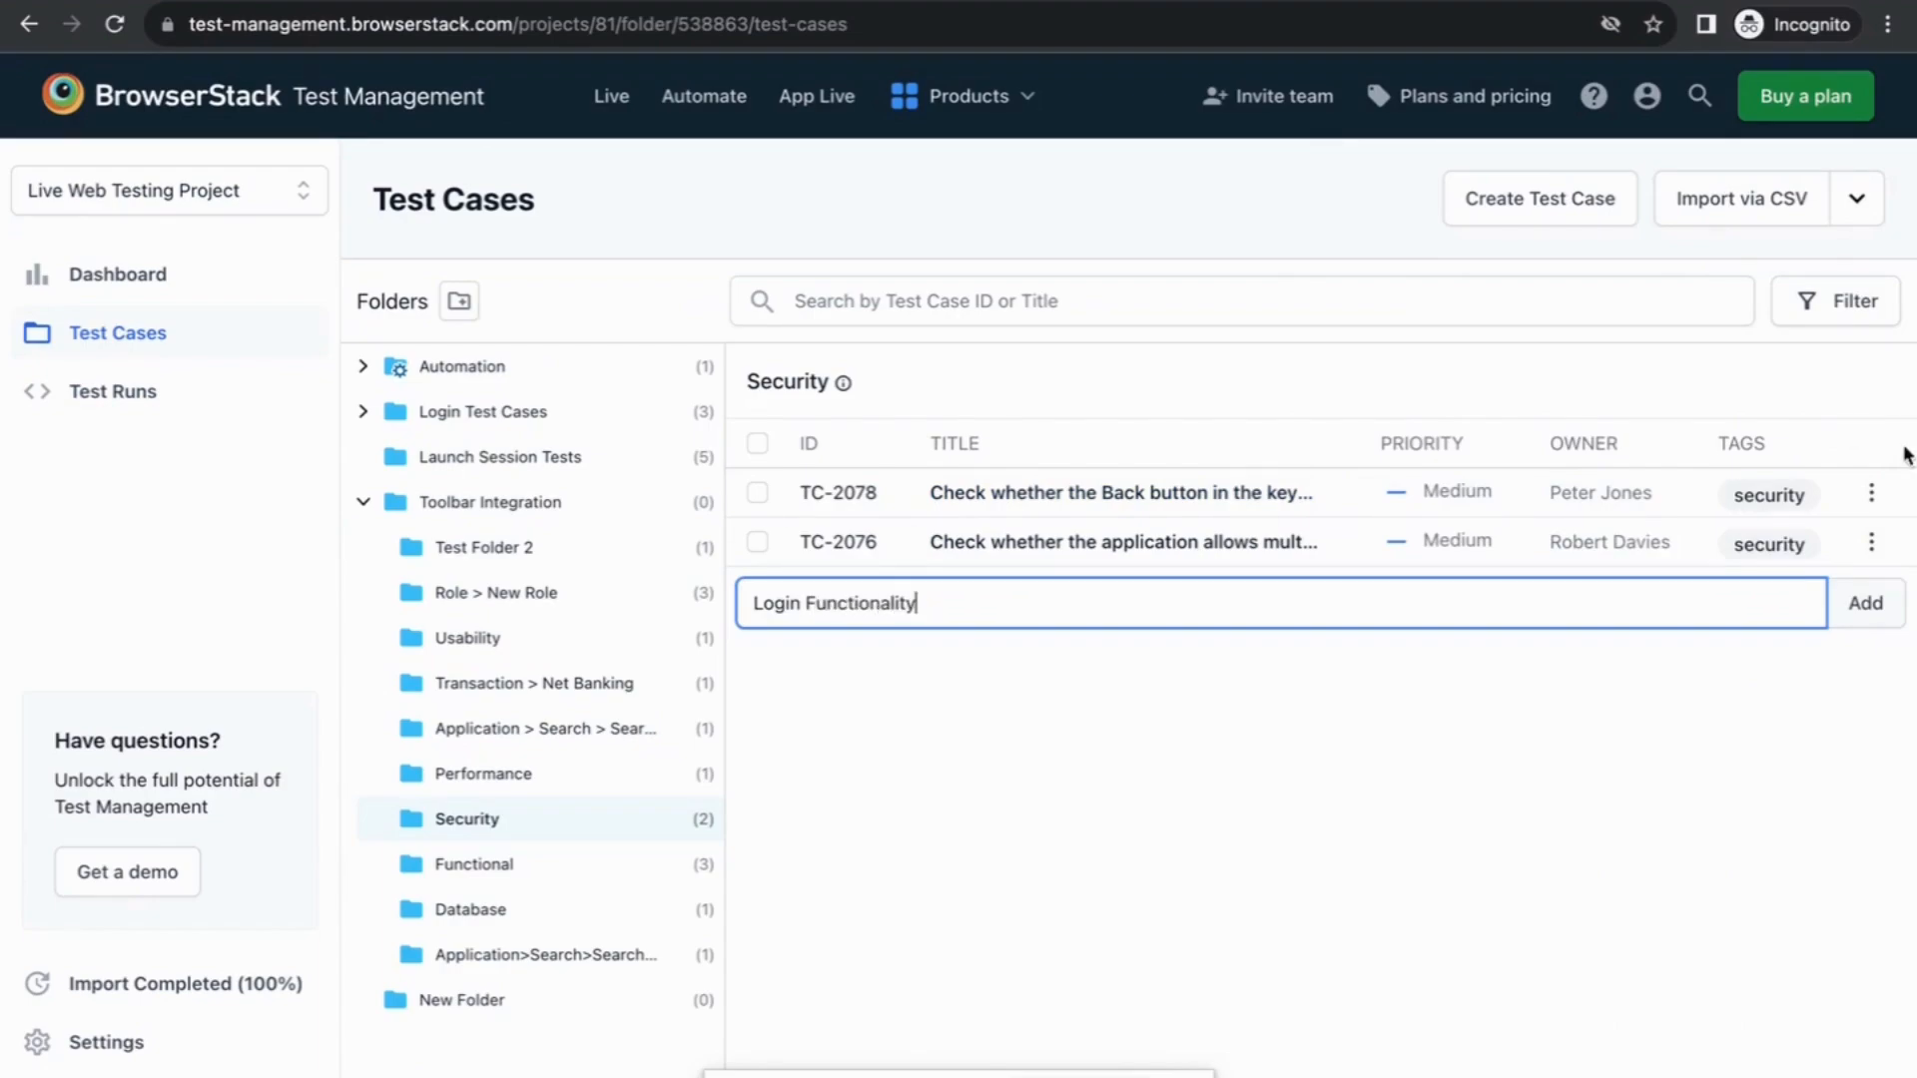
Step: Add the 'Login Functionality' test case, then view the full form with extra fields
click(1865, 602)
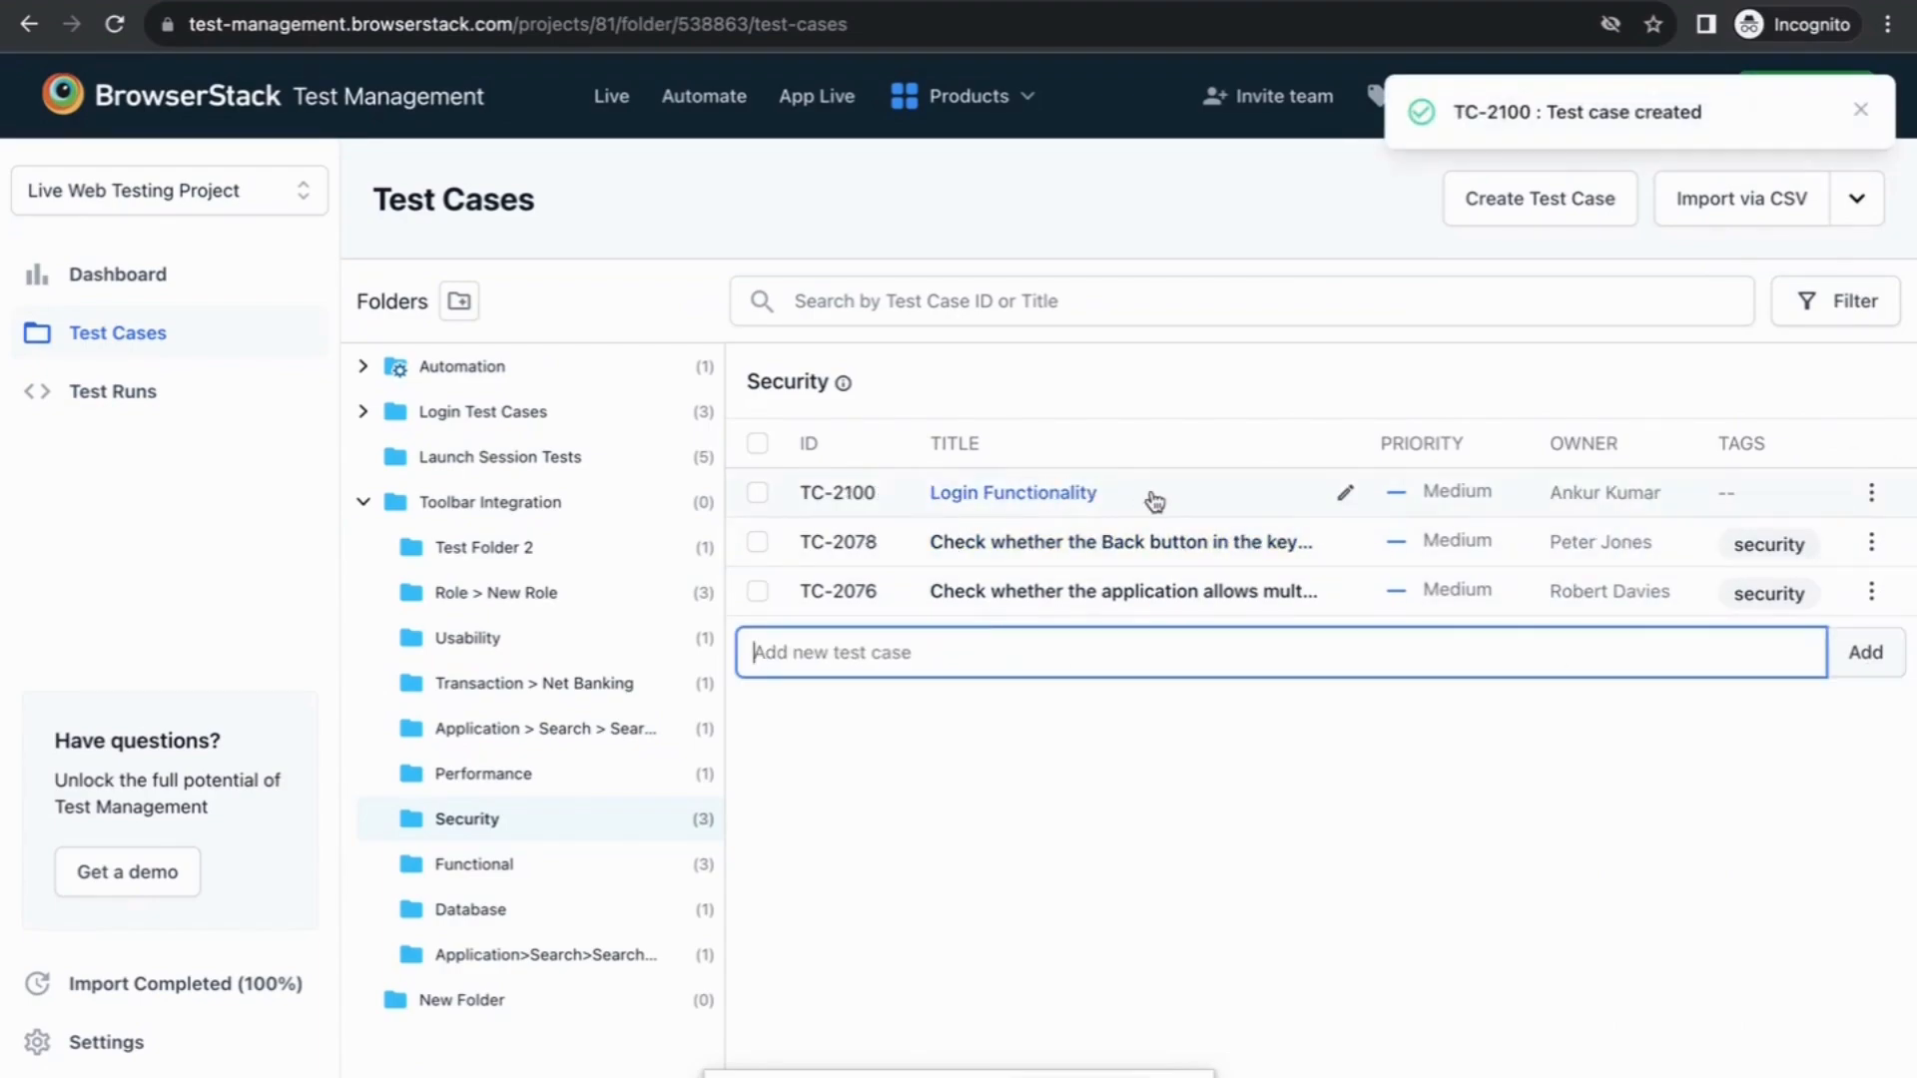
click(1540, 198)
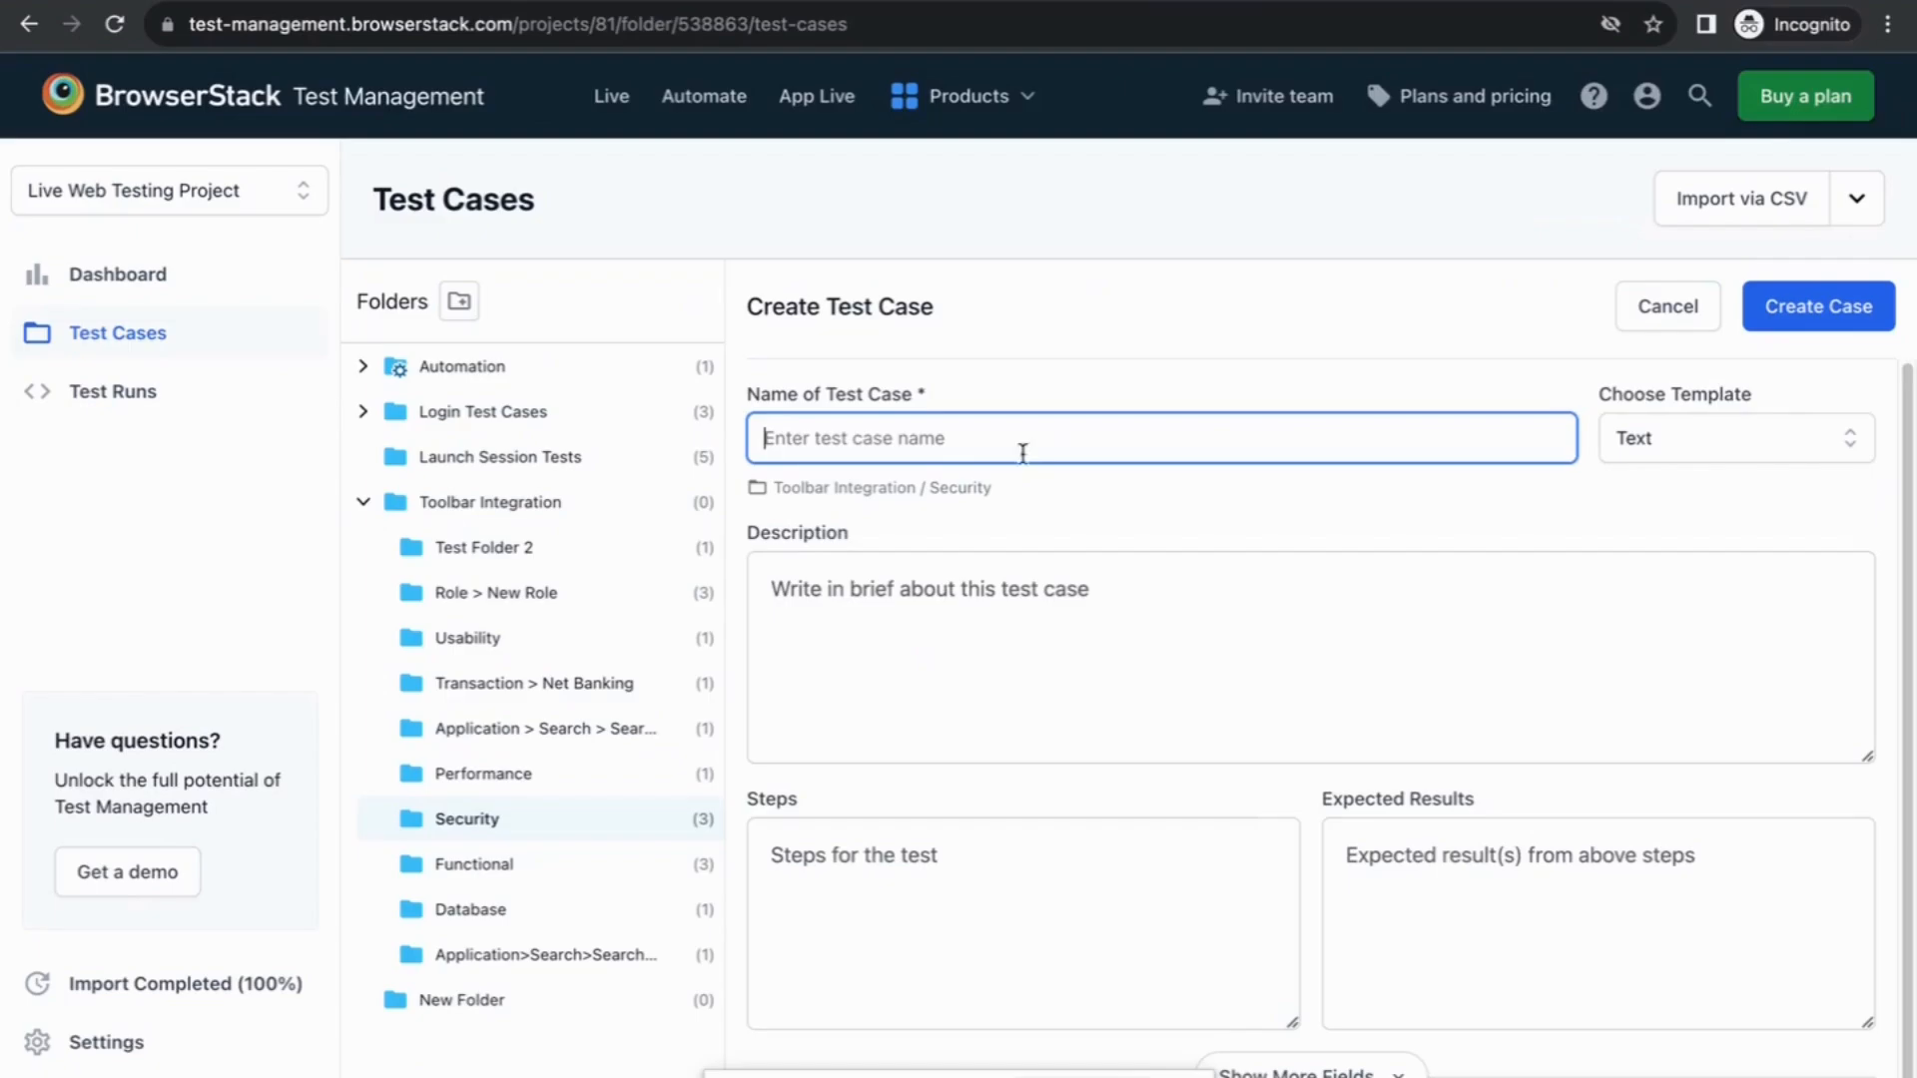
click(1736, 437)
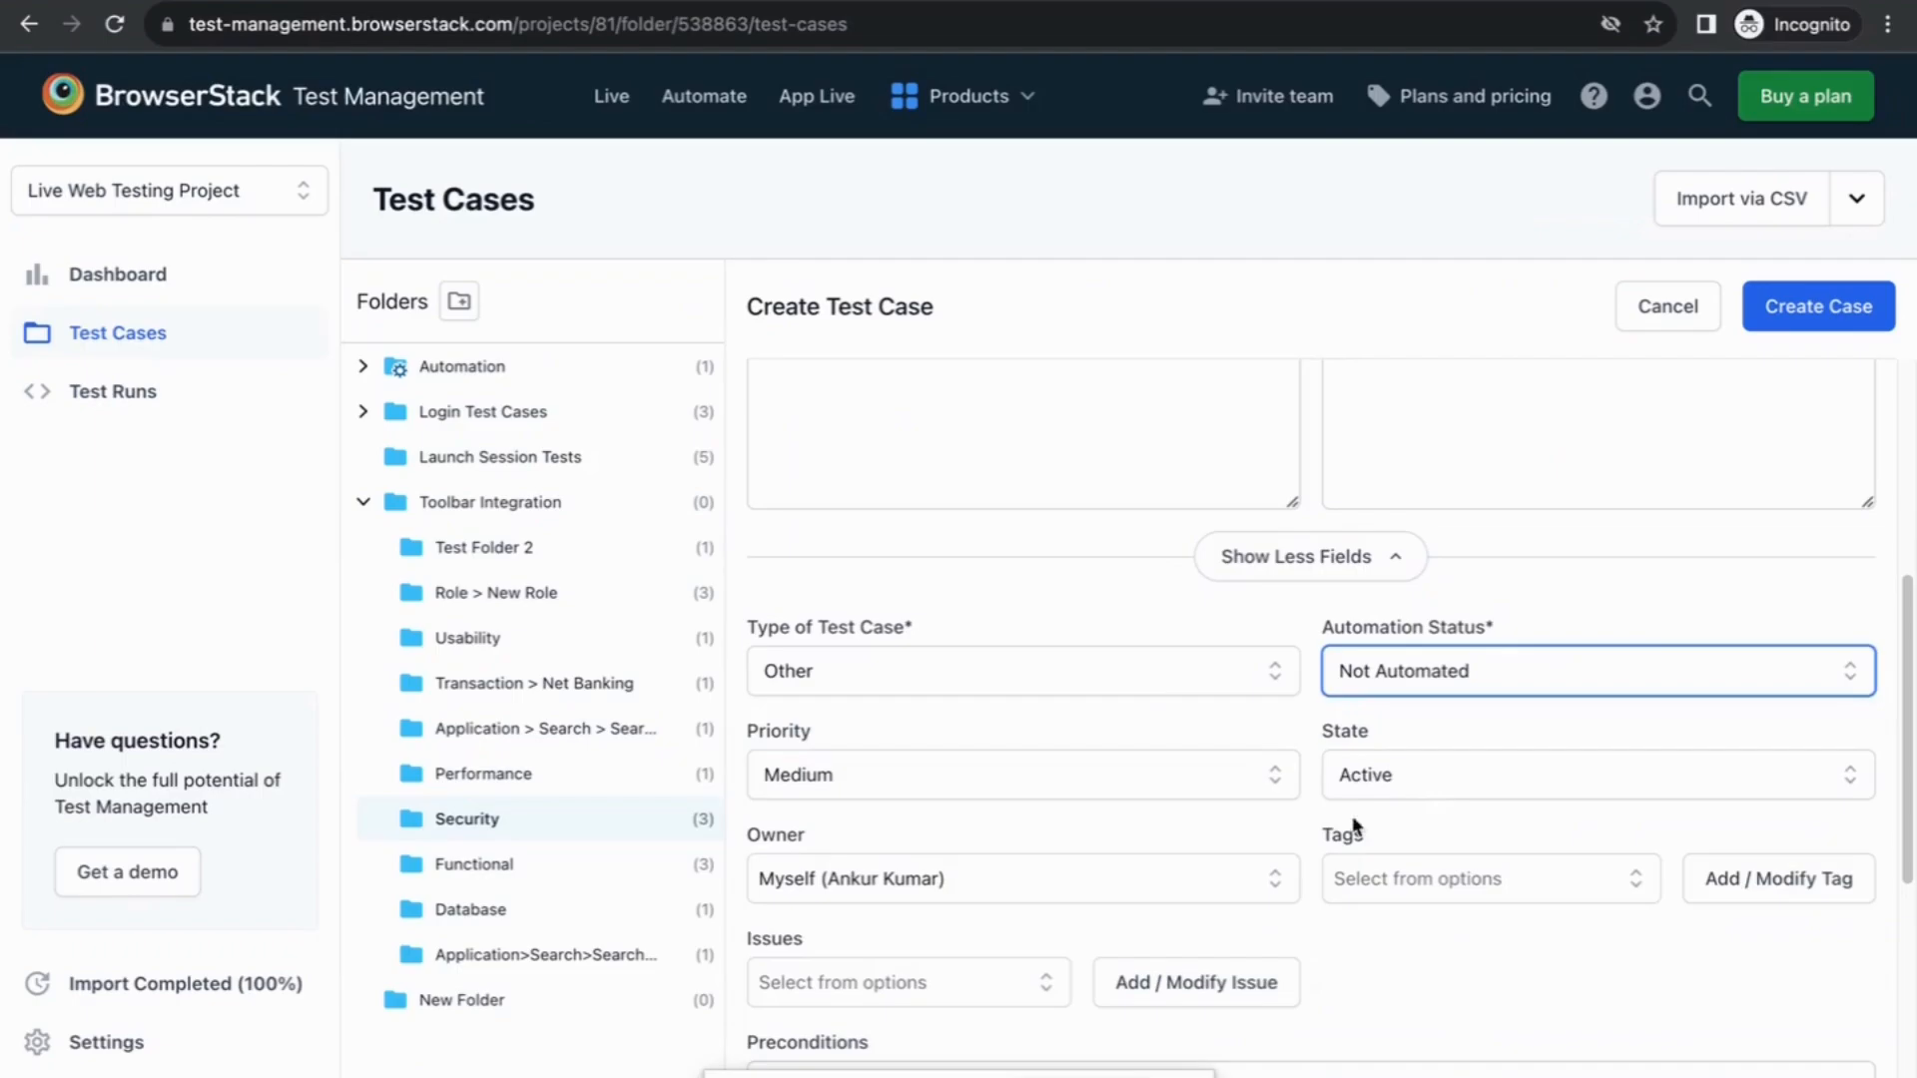
scroll(down, 3)
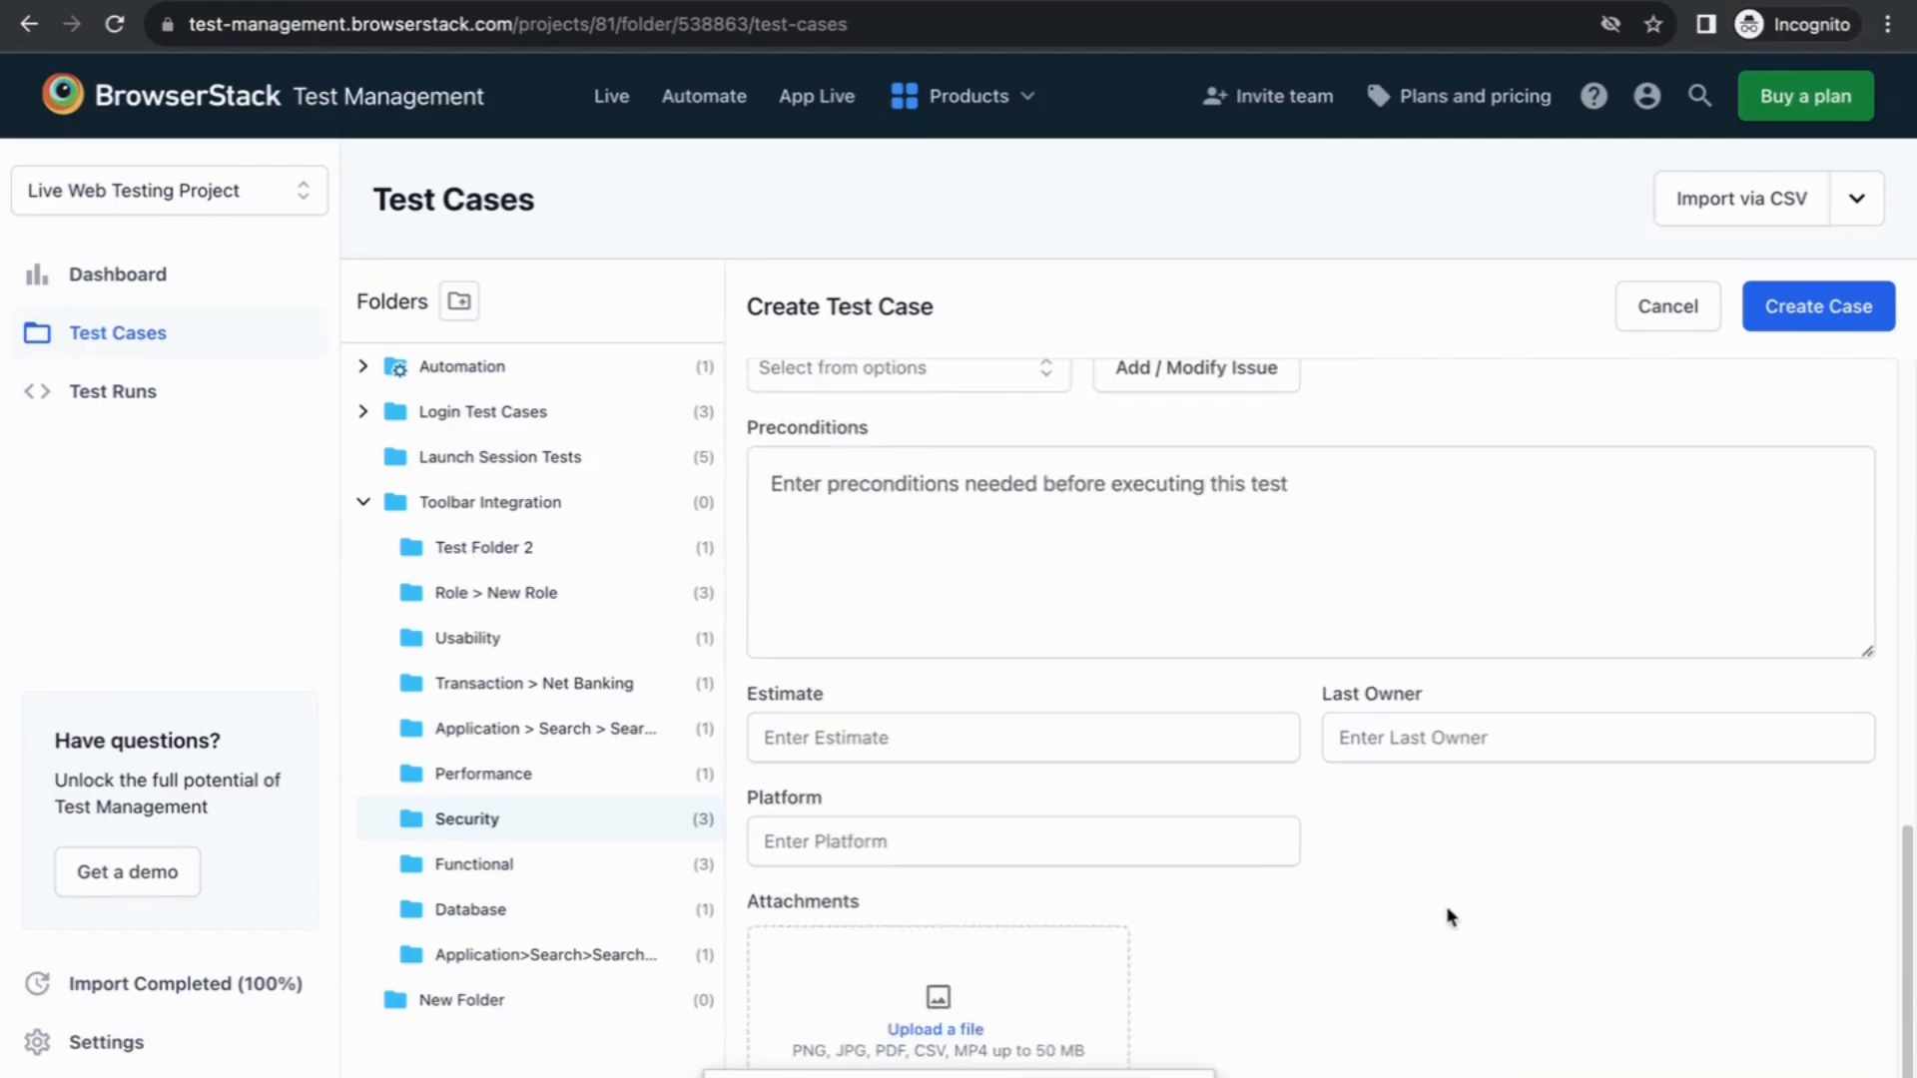
click(1196, 369)
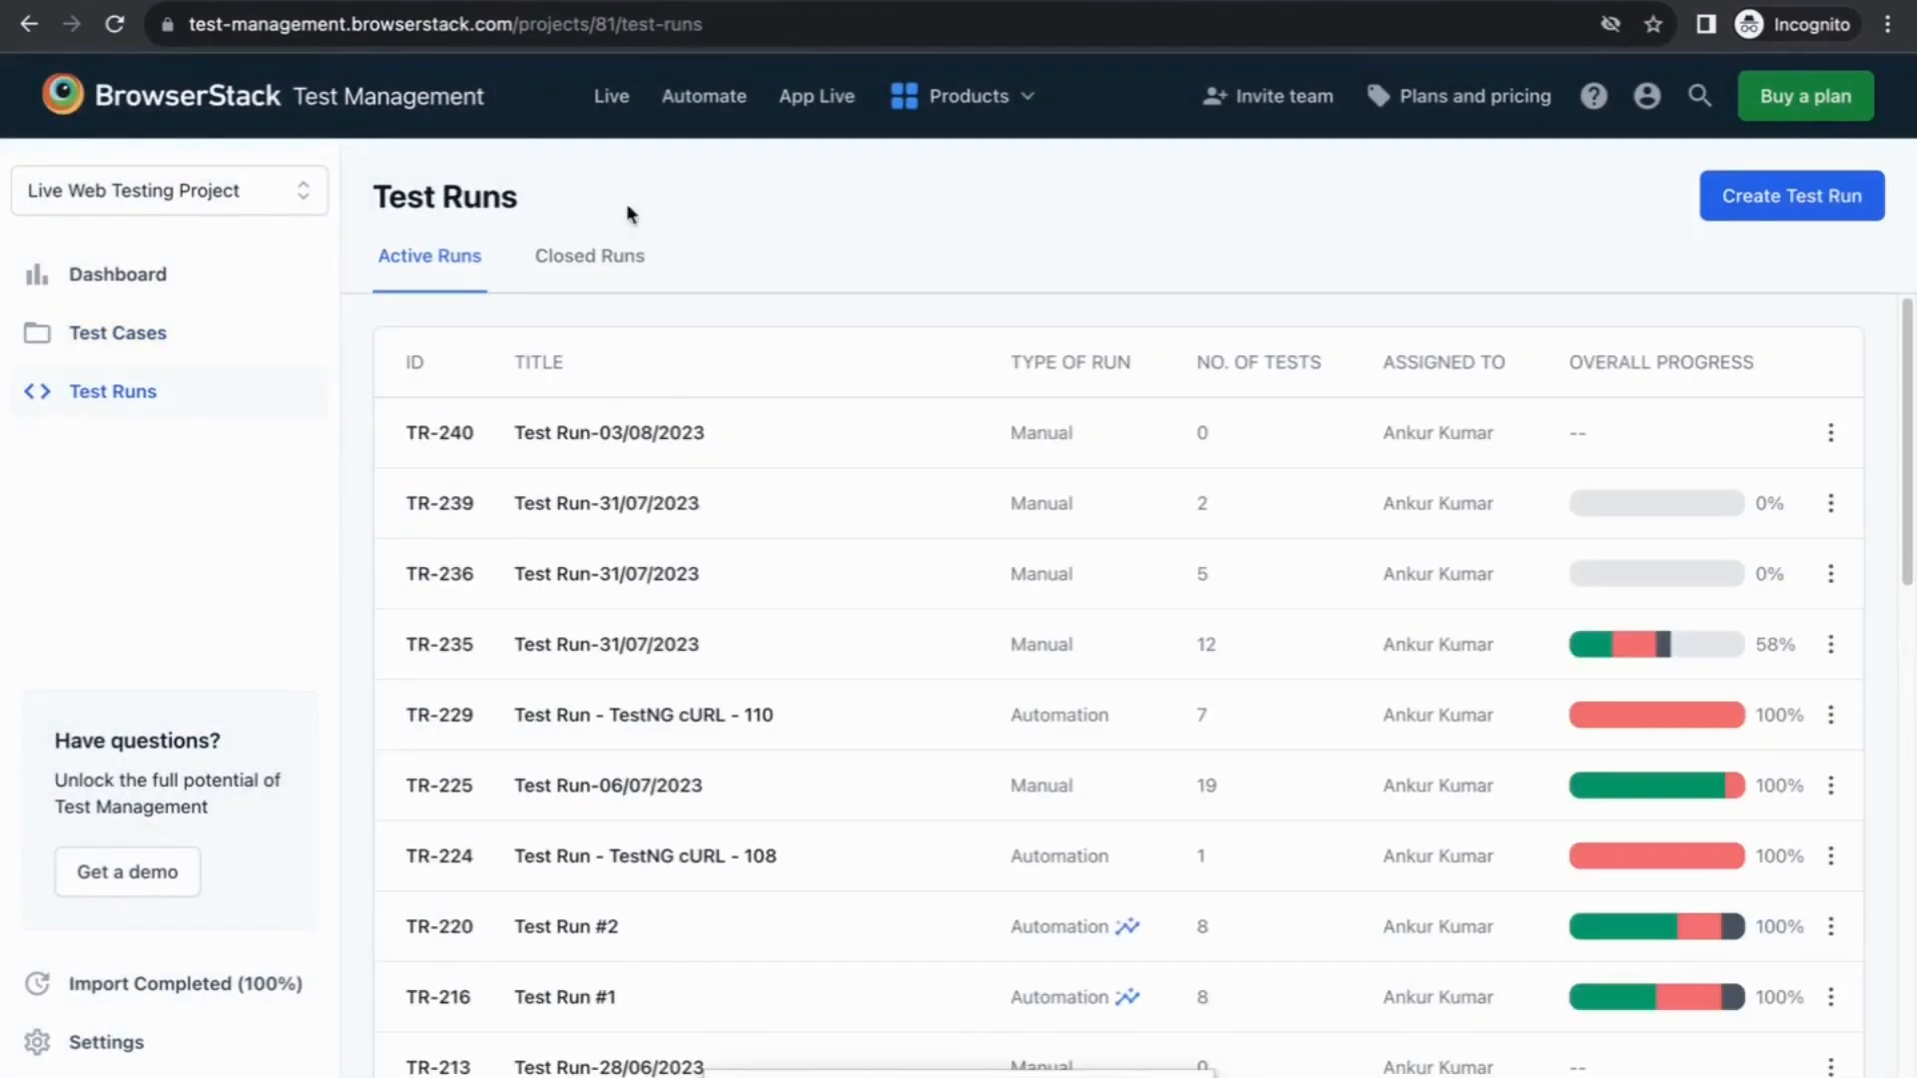
mouse_move(789, 475)
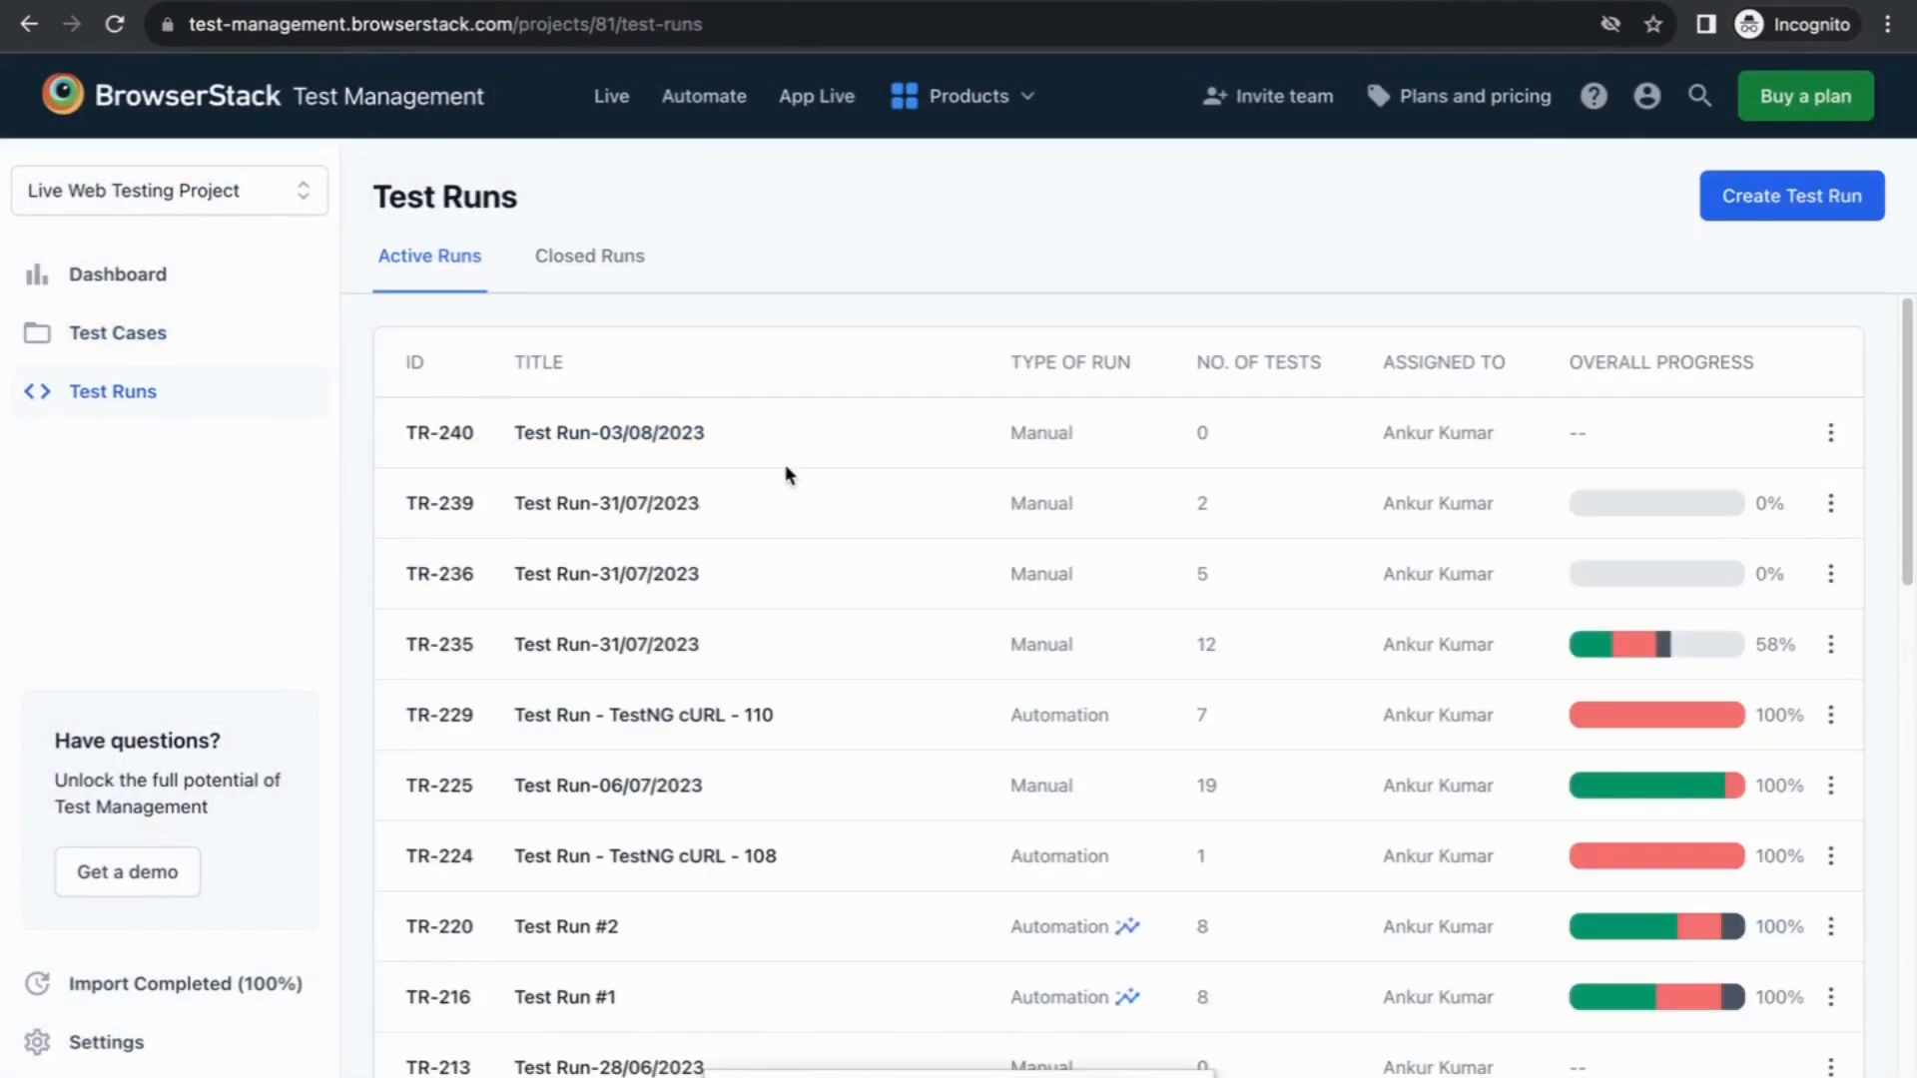
Step: Create Test Run-03/08/2023 with 25 selected test cases
click(1792, 196)
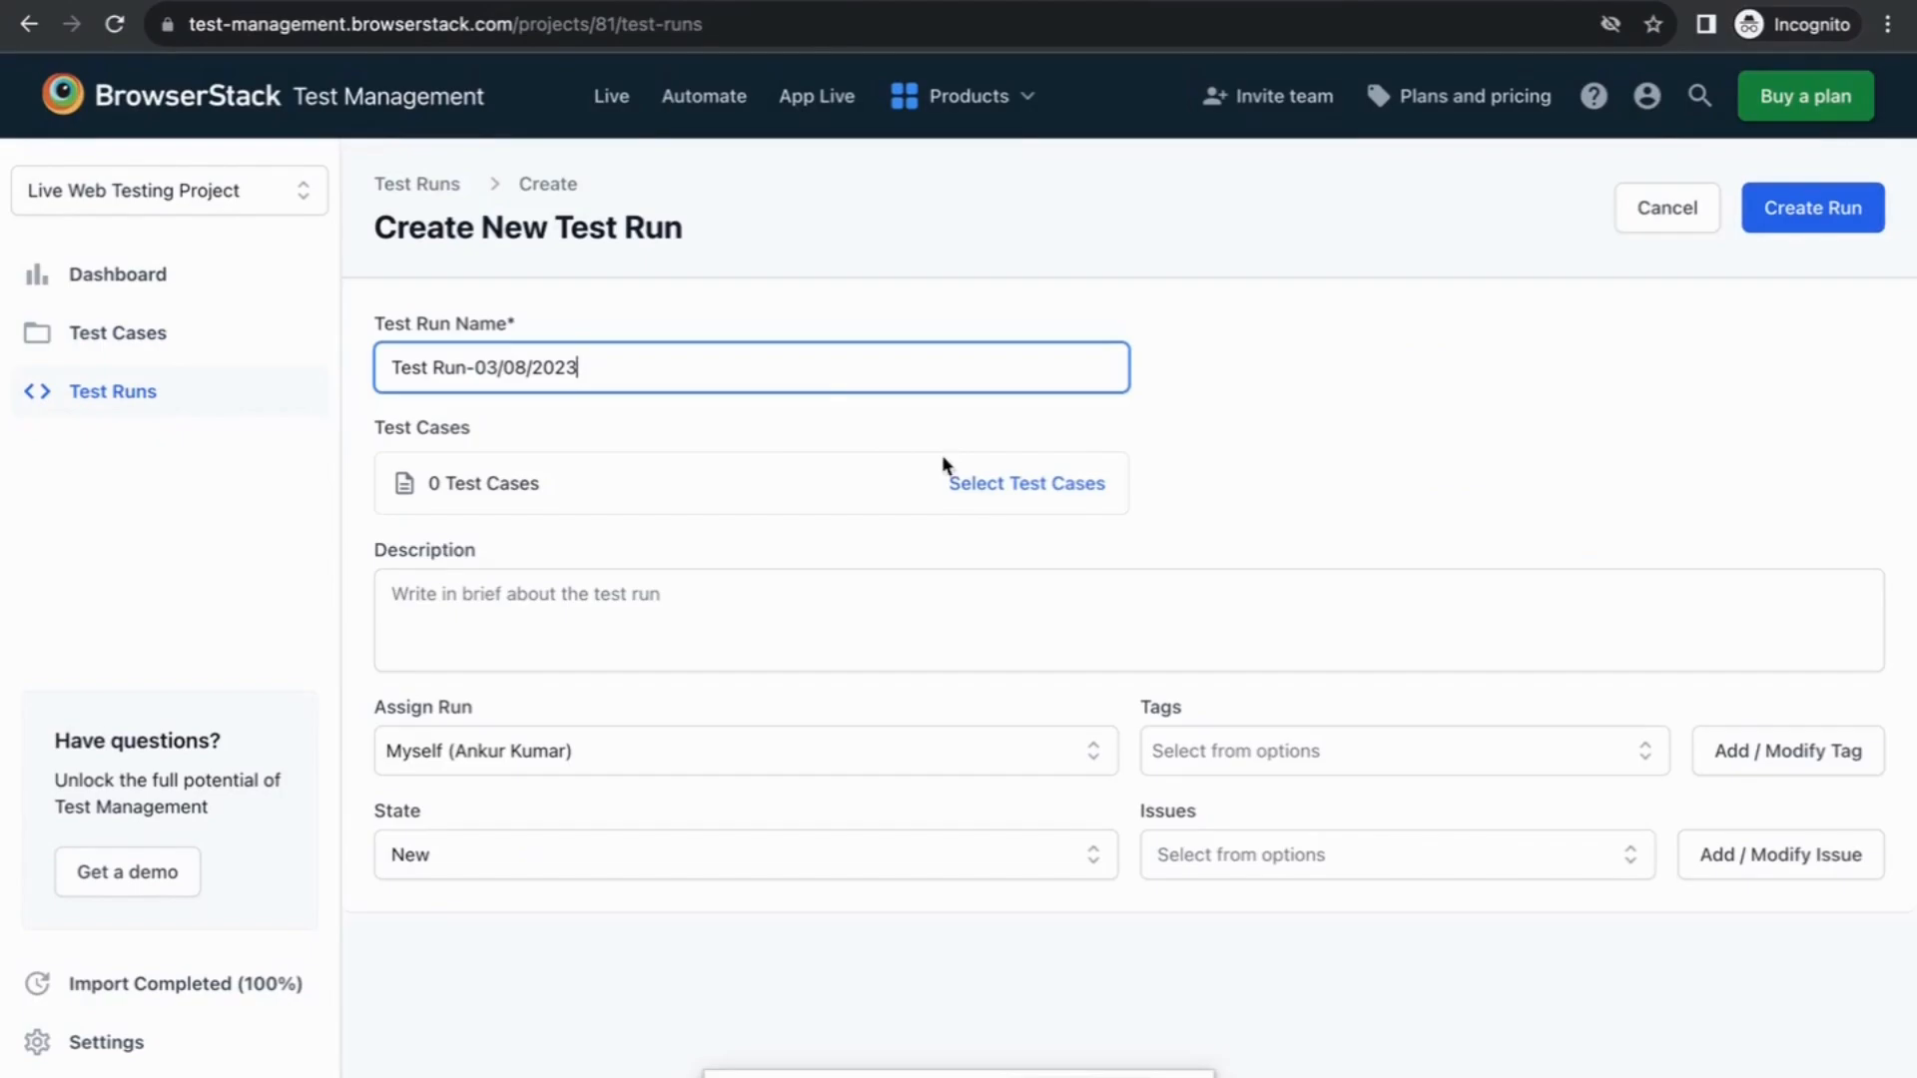
click(1026, 483)
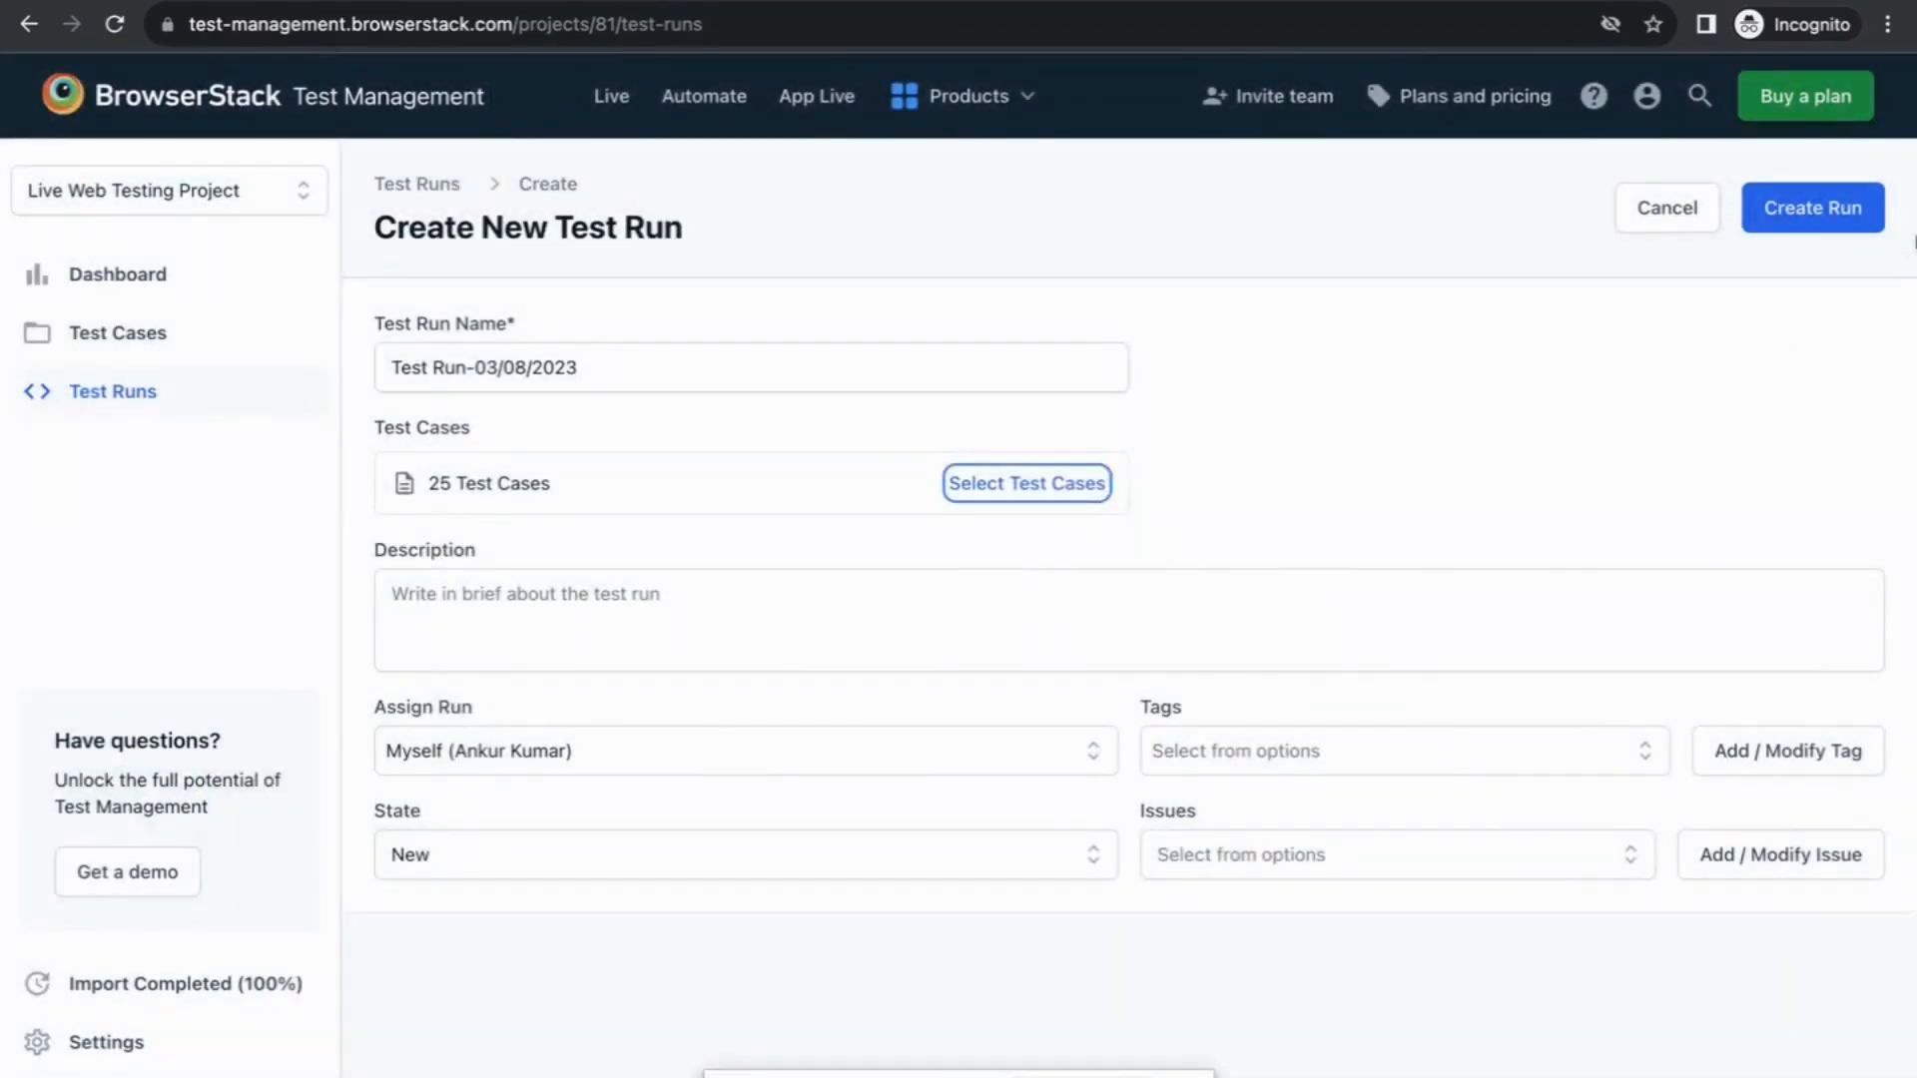
click(1666, 208)
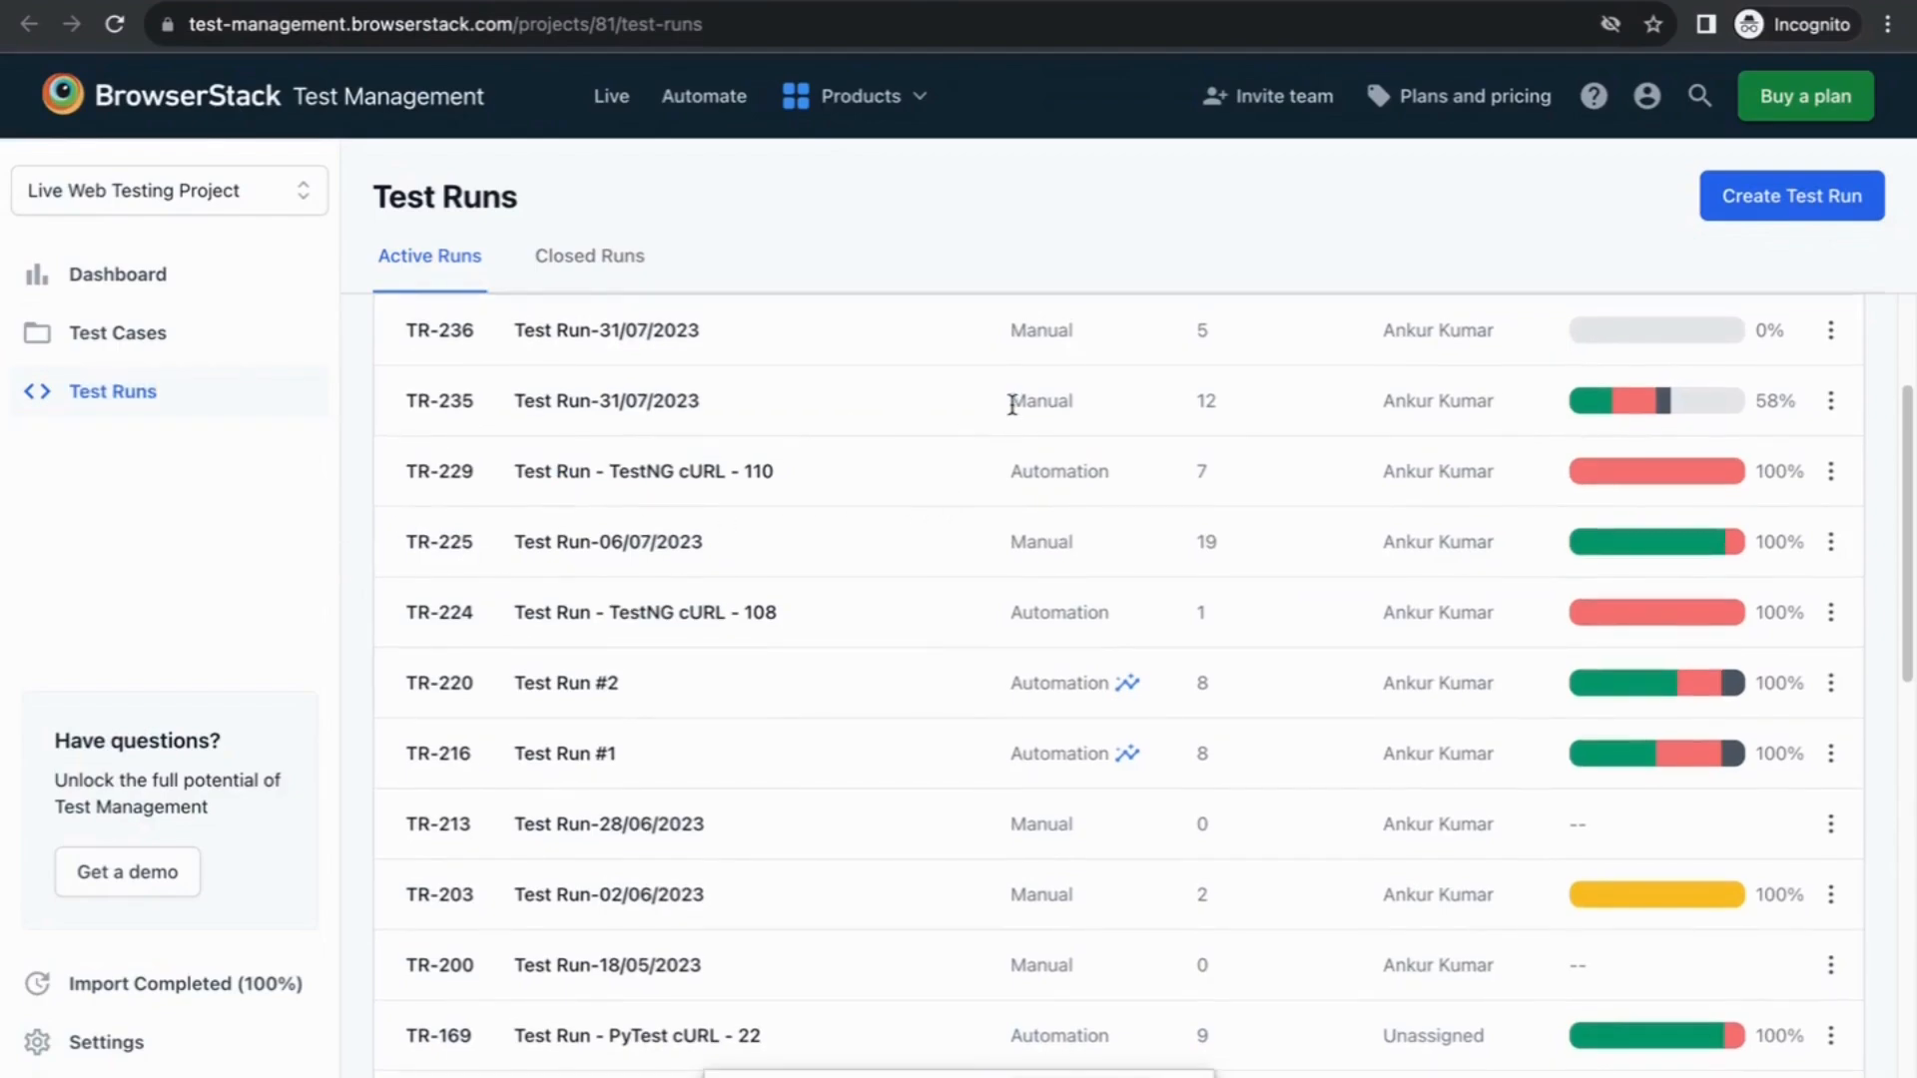
mouse_move(1603, 413)
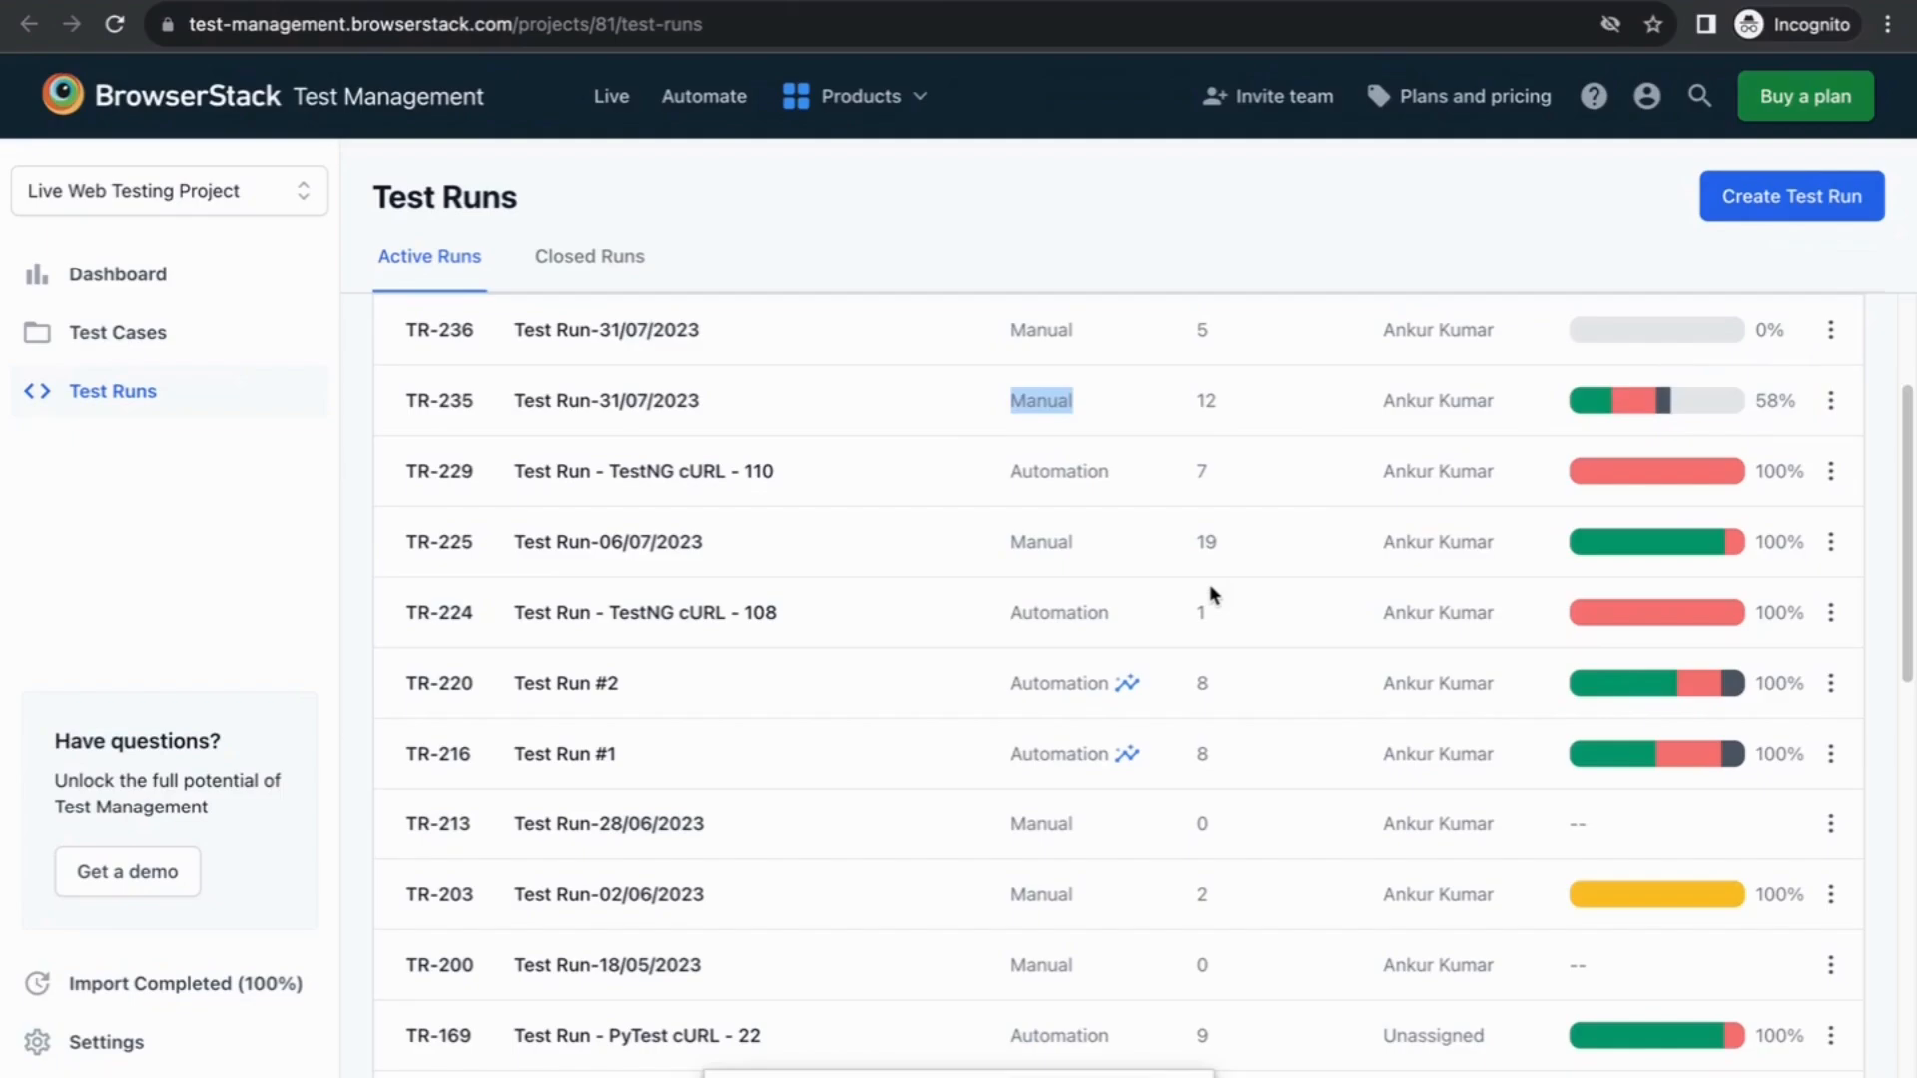
mouse_move(703, 371)
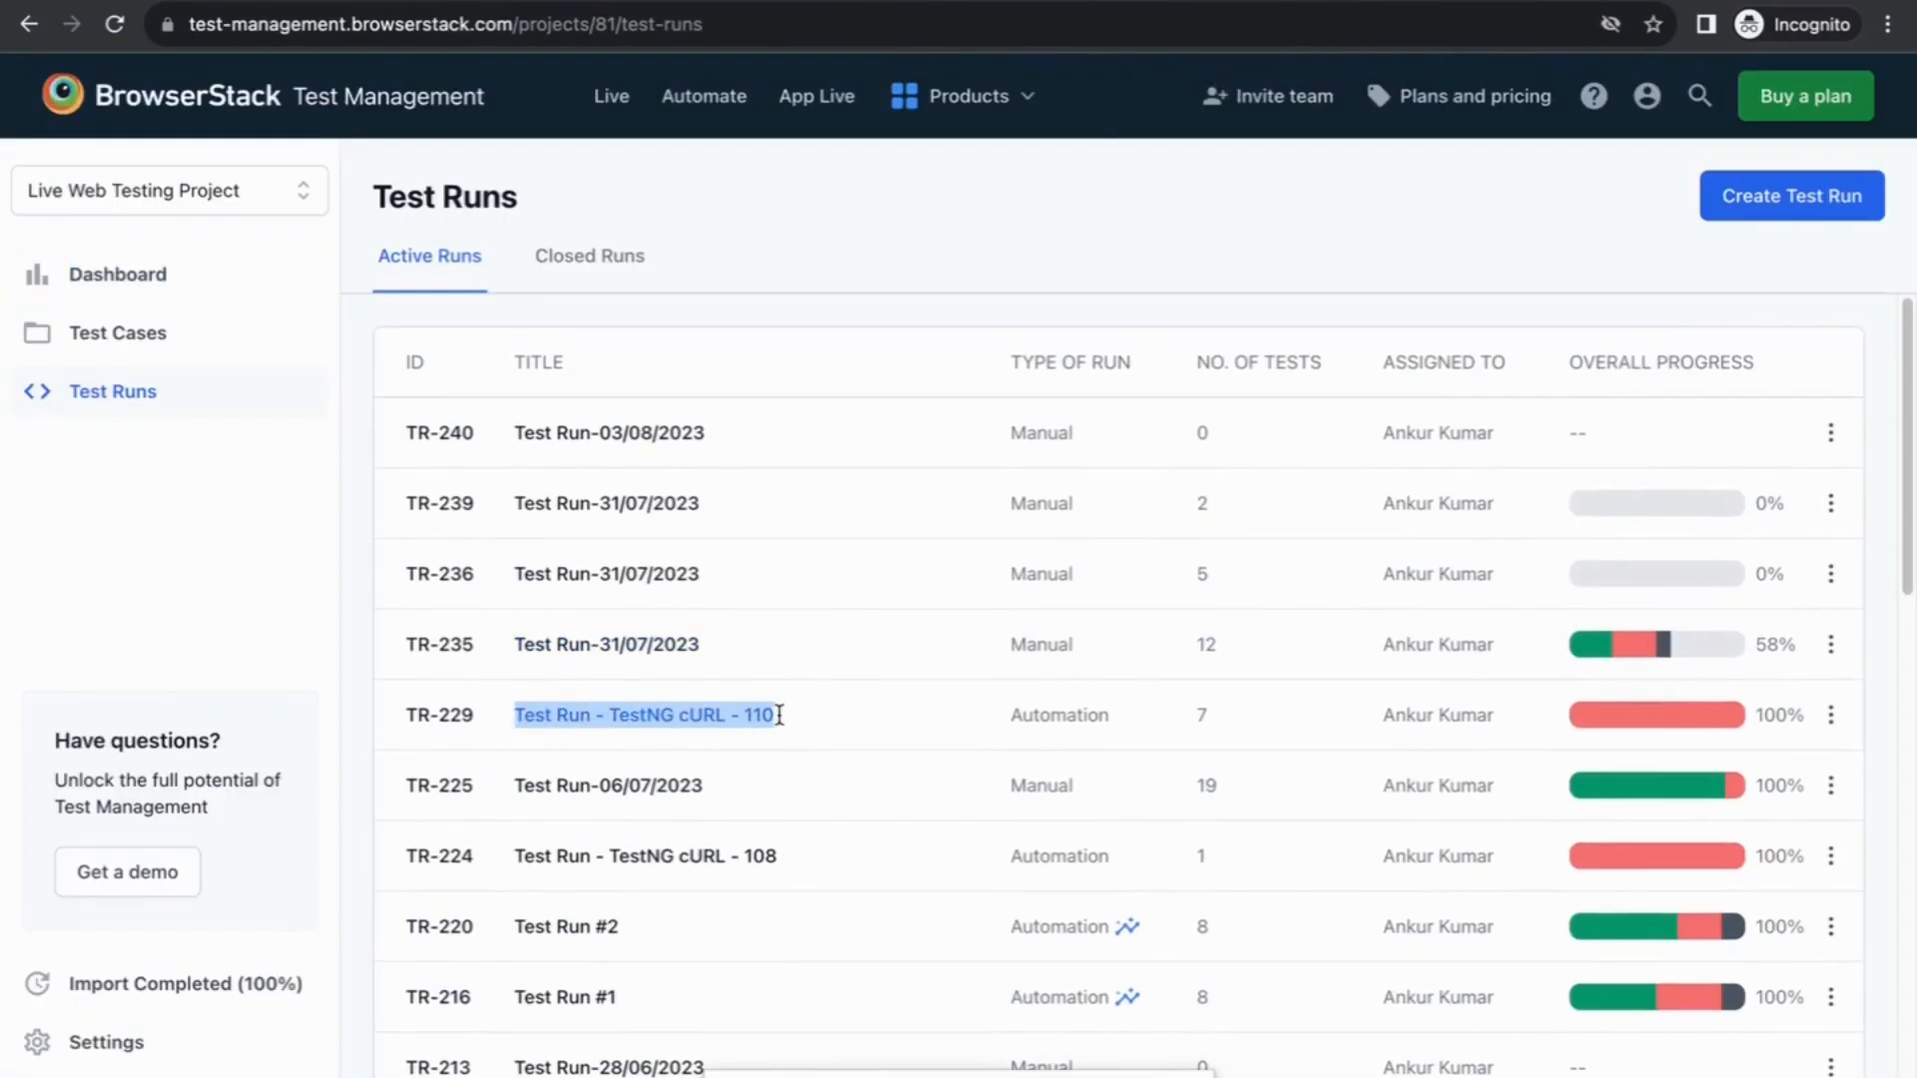
Step: Open test case TC-2041 in Sign up Flow and view its linked Jira issue LBW-1
click(639, 715)
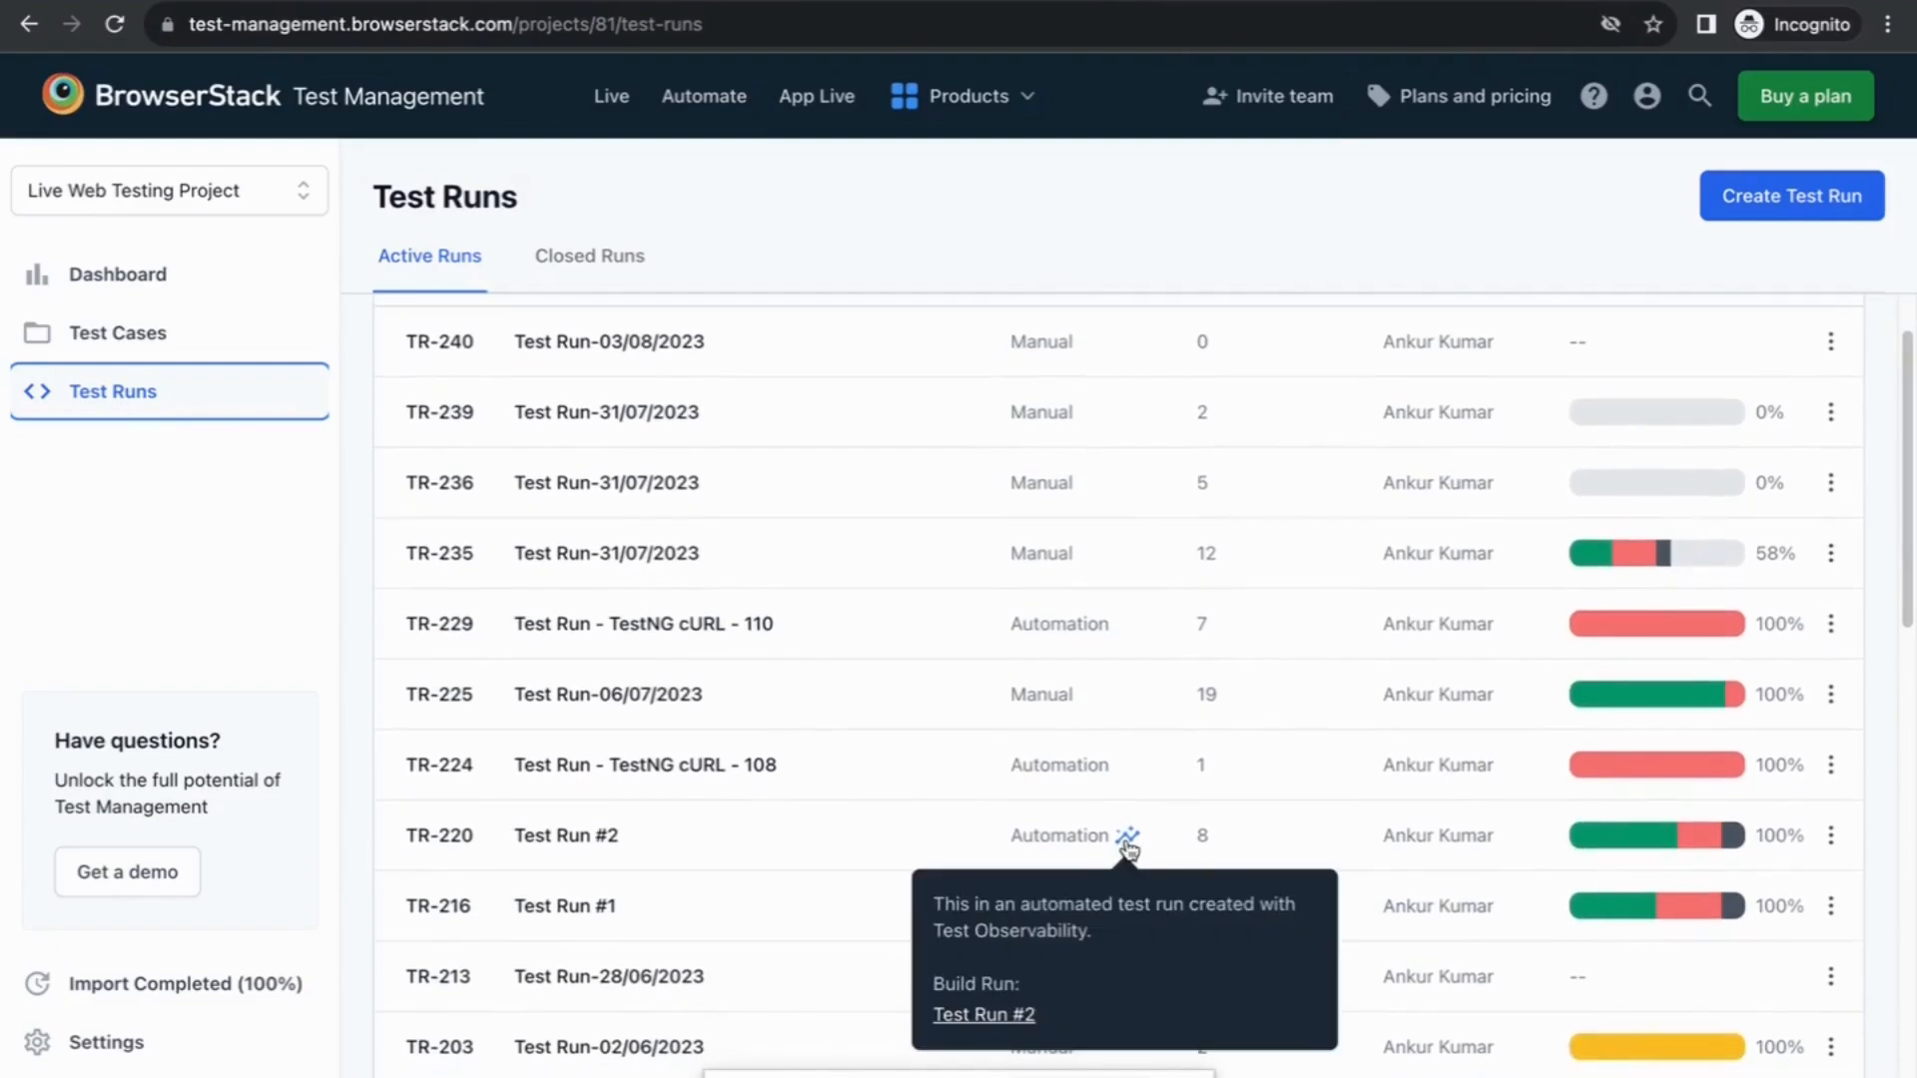
scroll(down, 3)
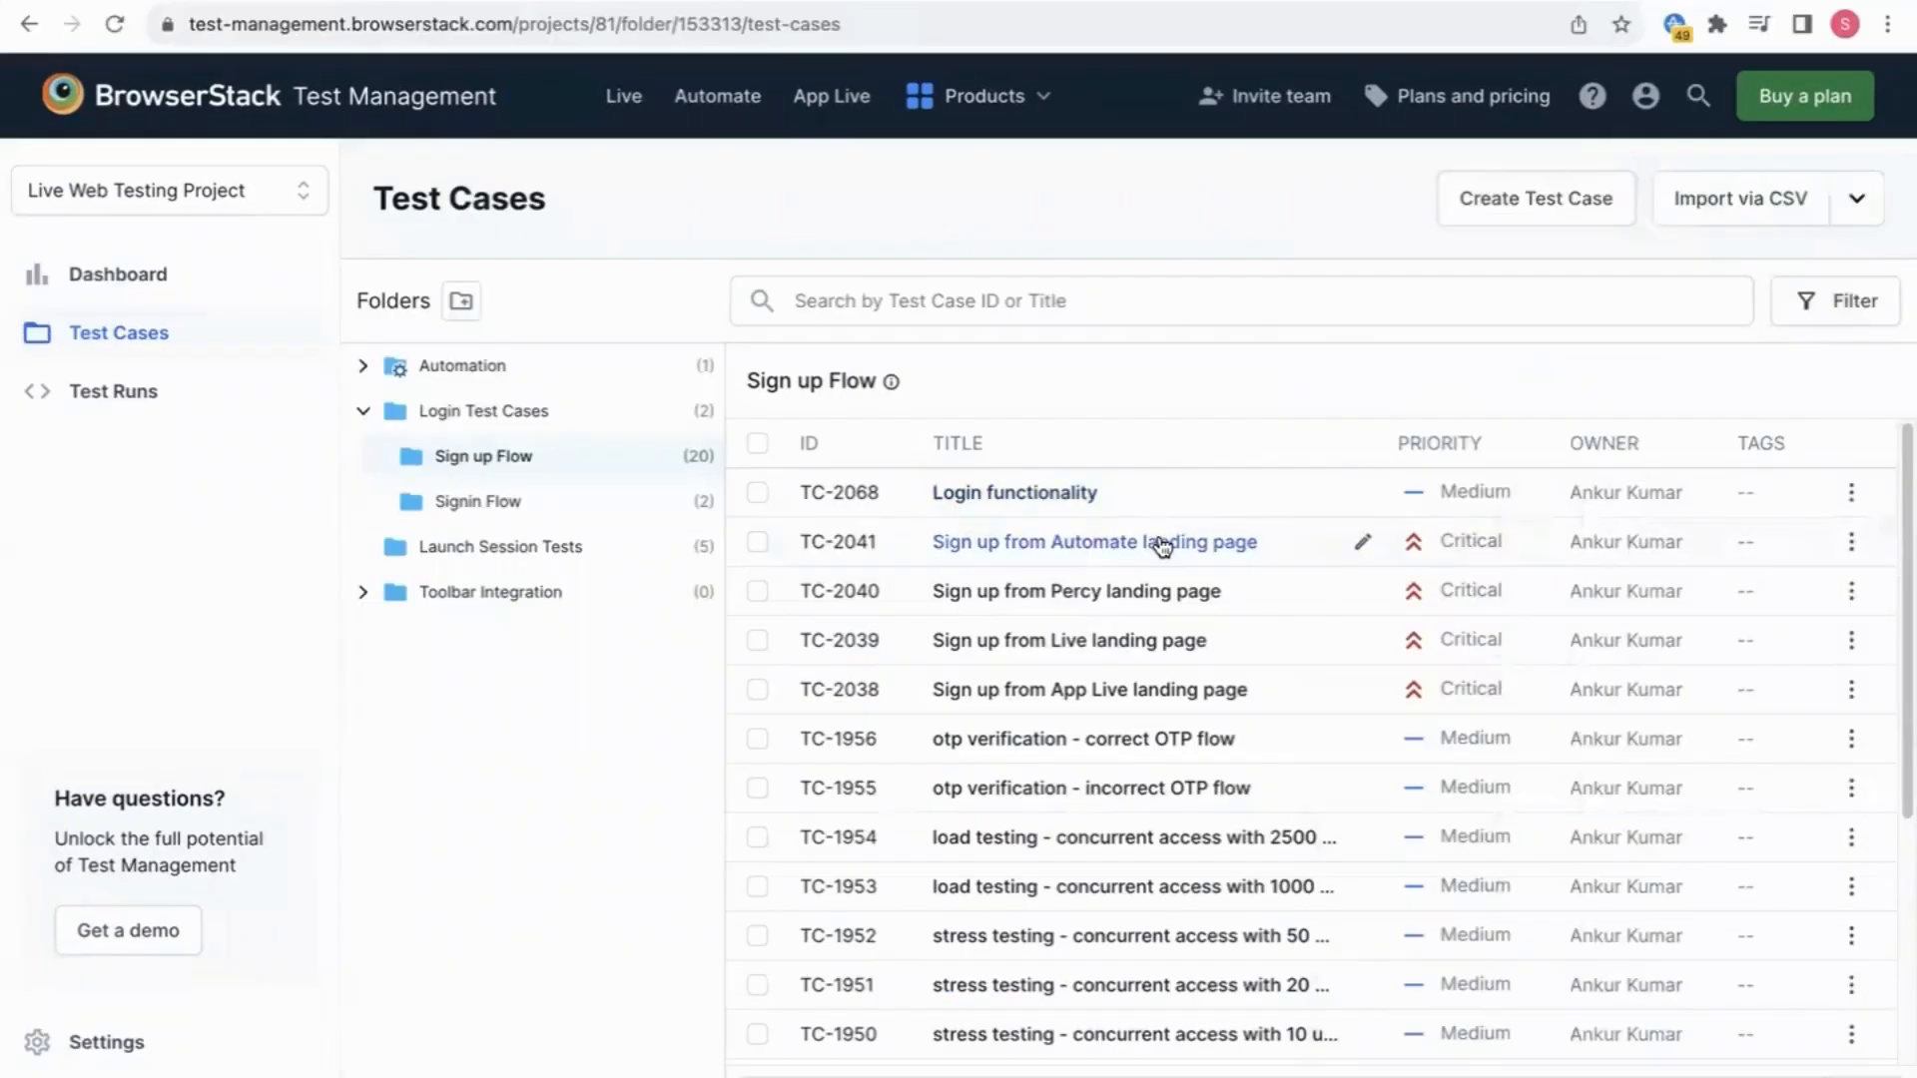
click(1095, 542)
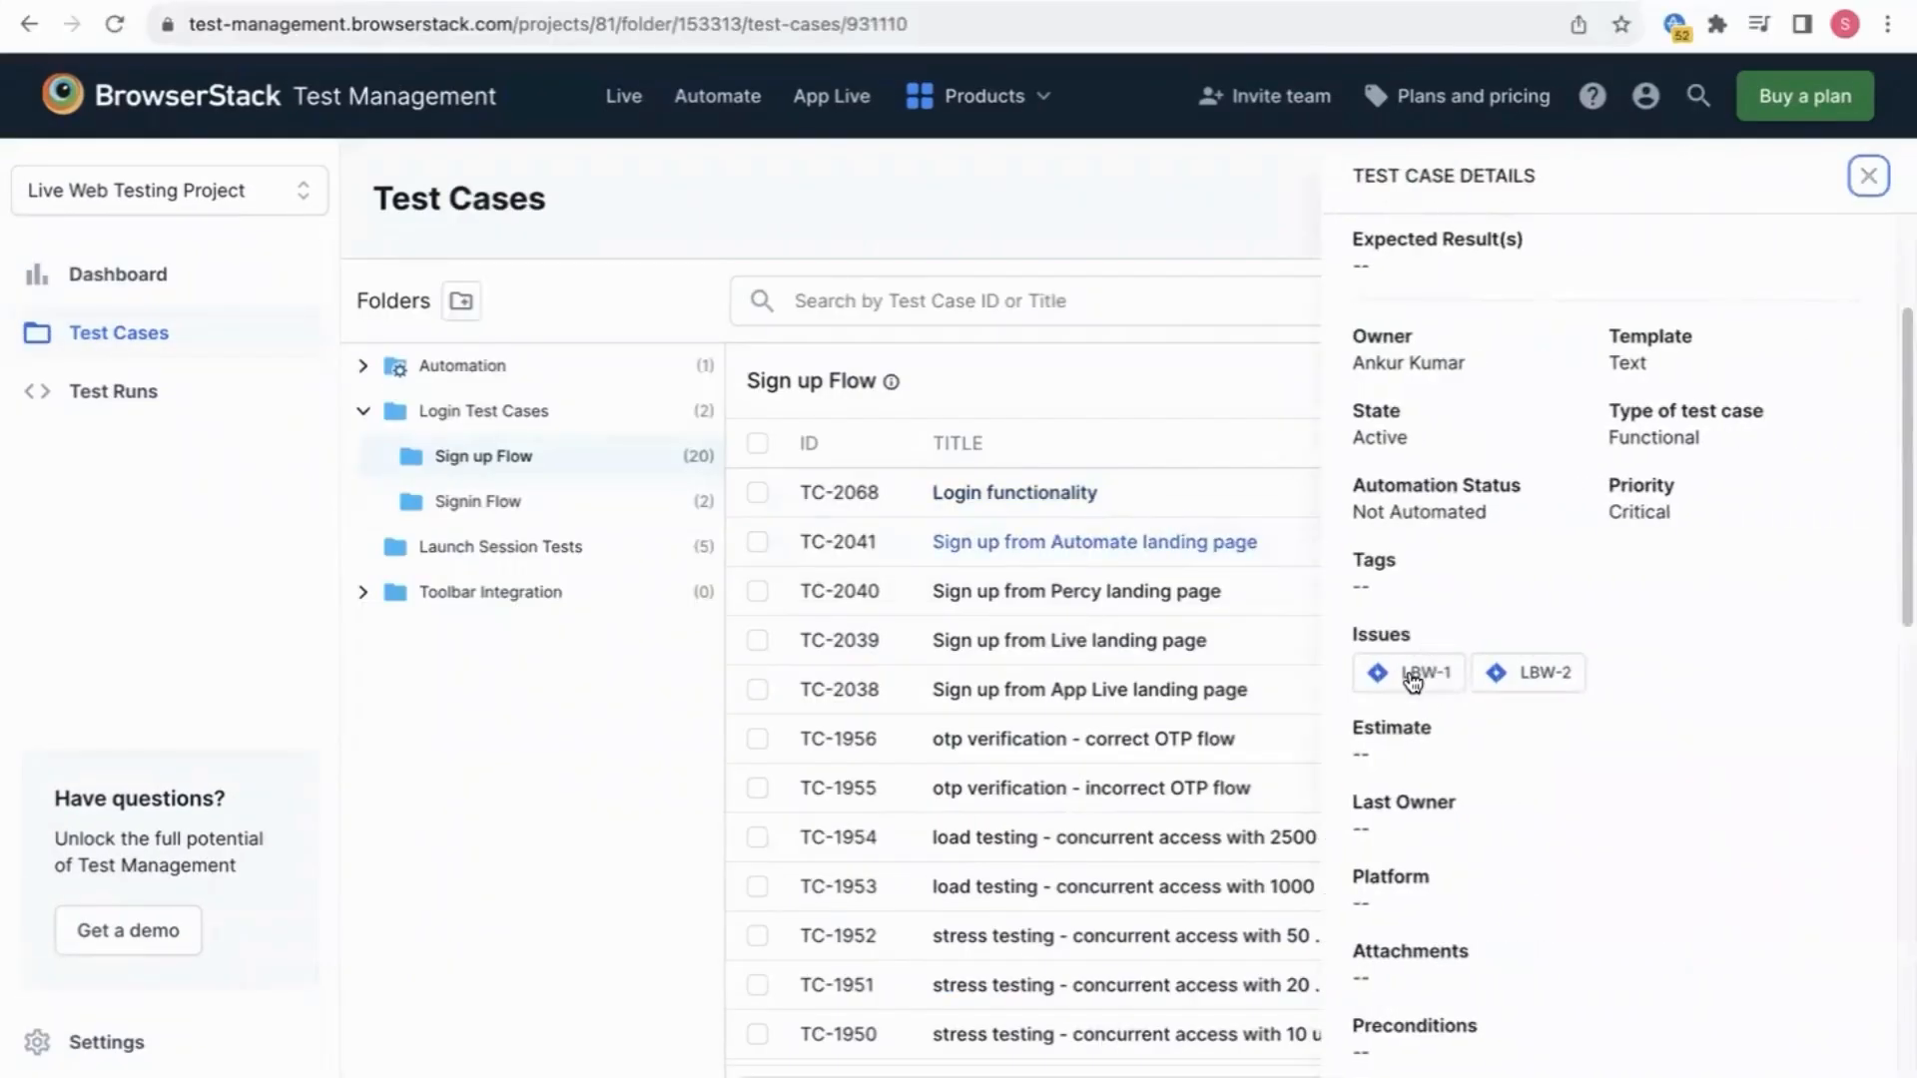
click(1418, 673)
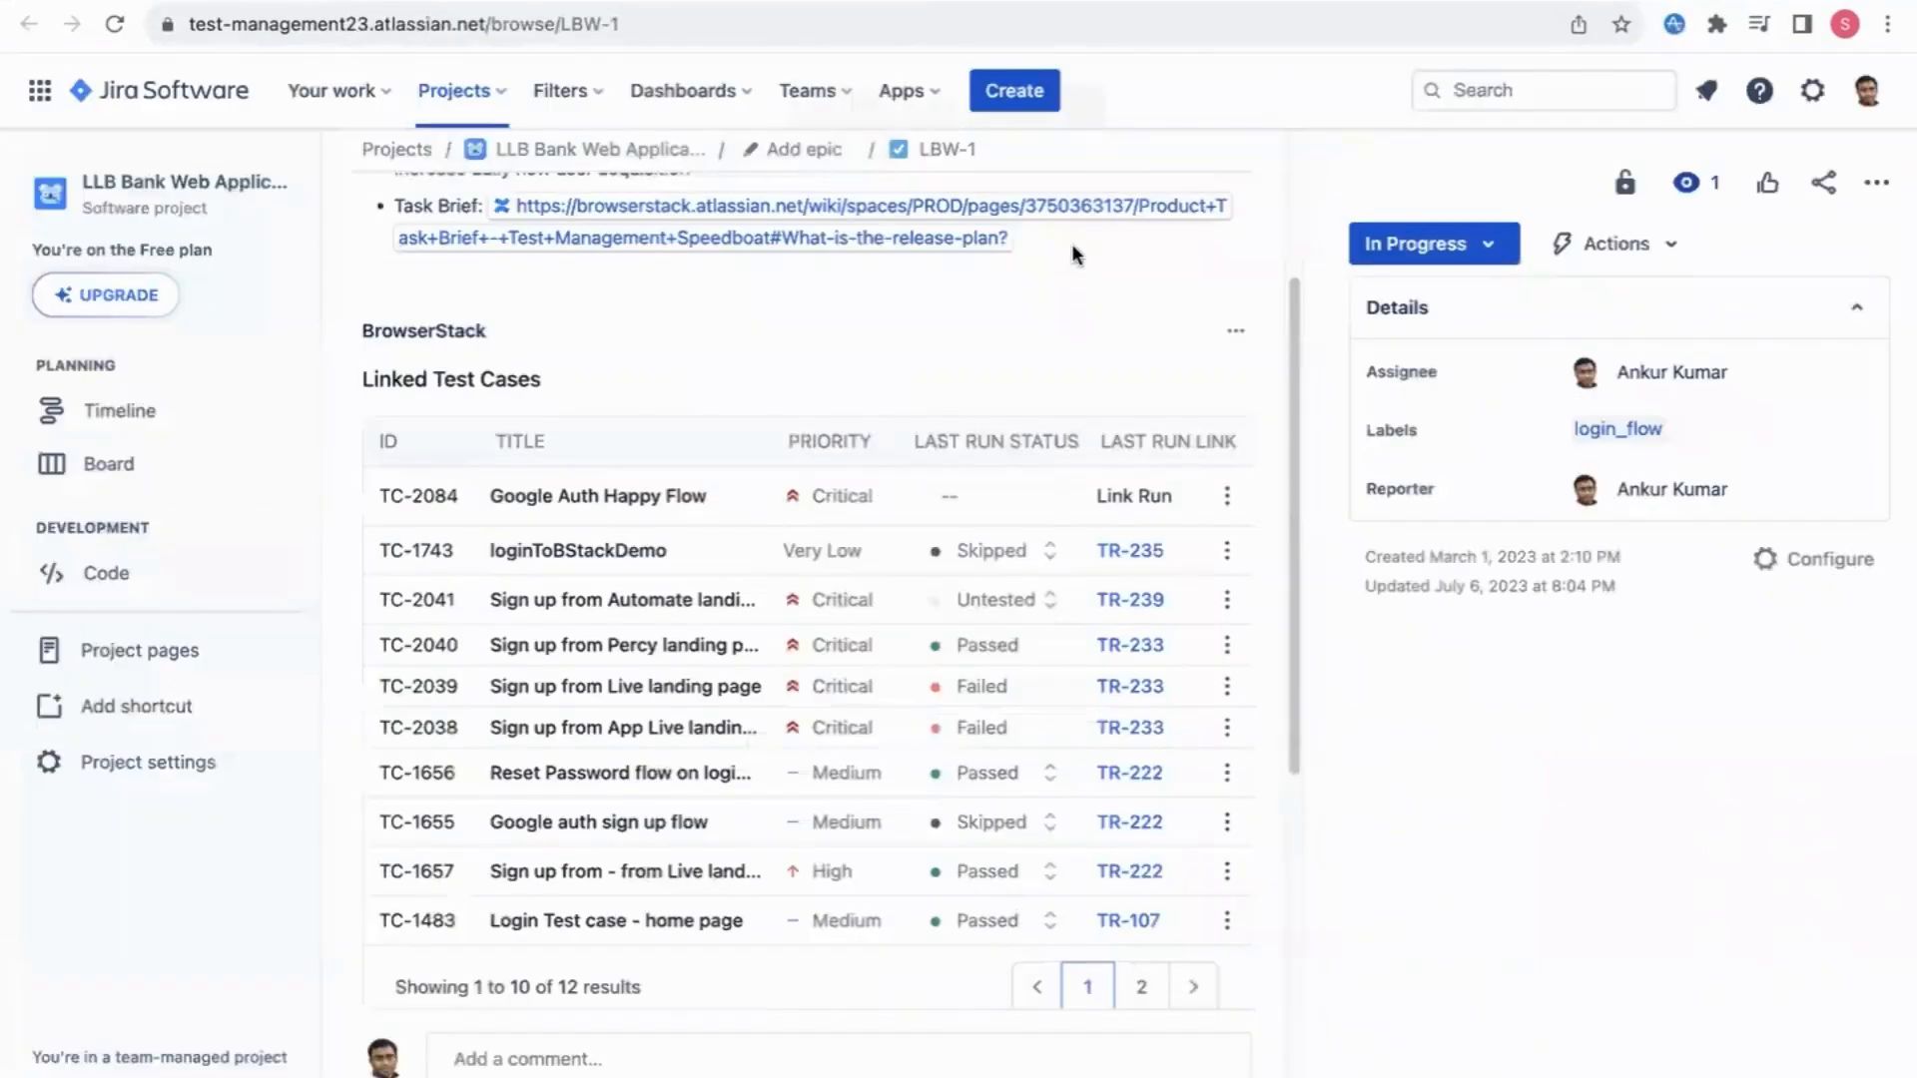
scroll(down, 3)
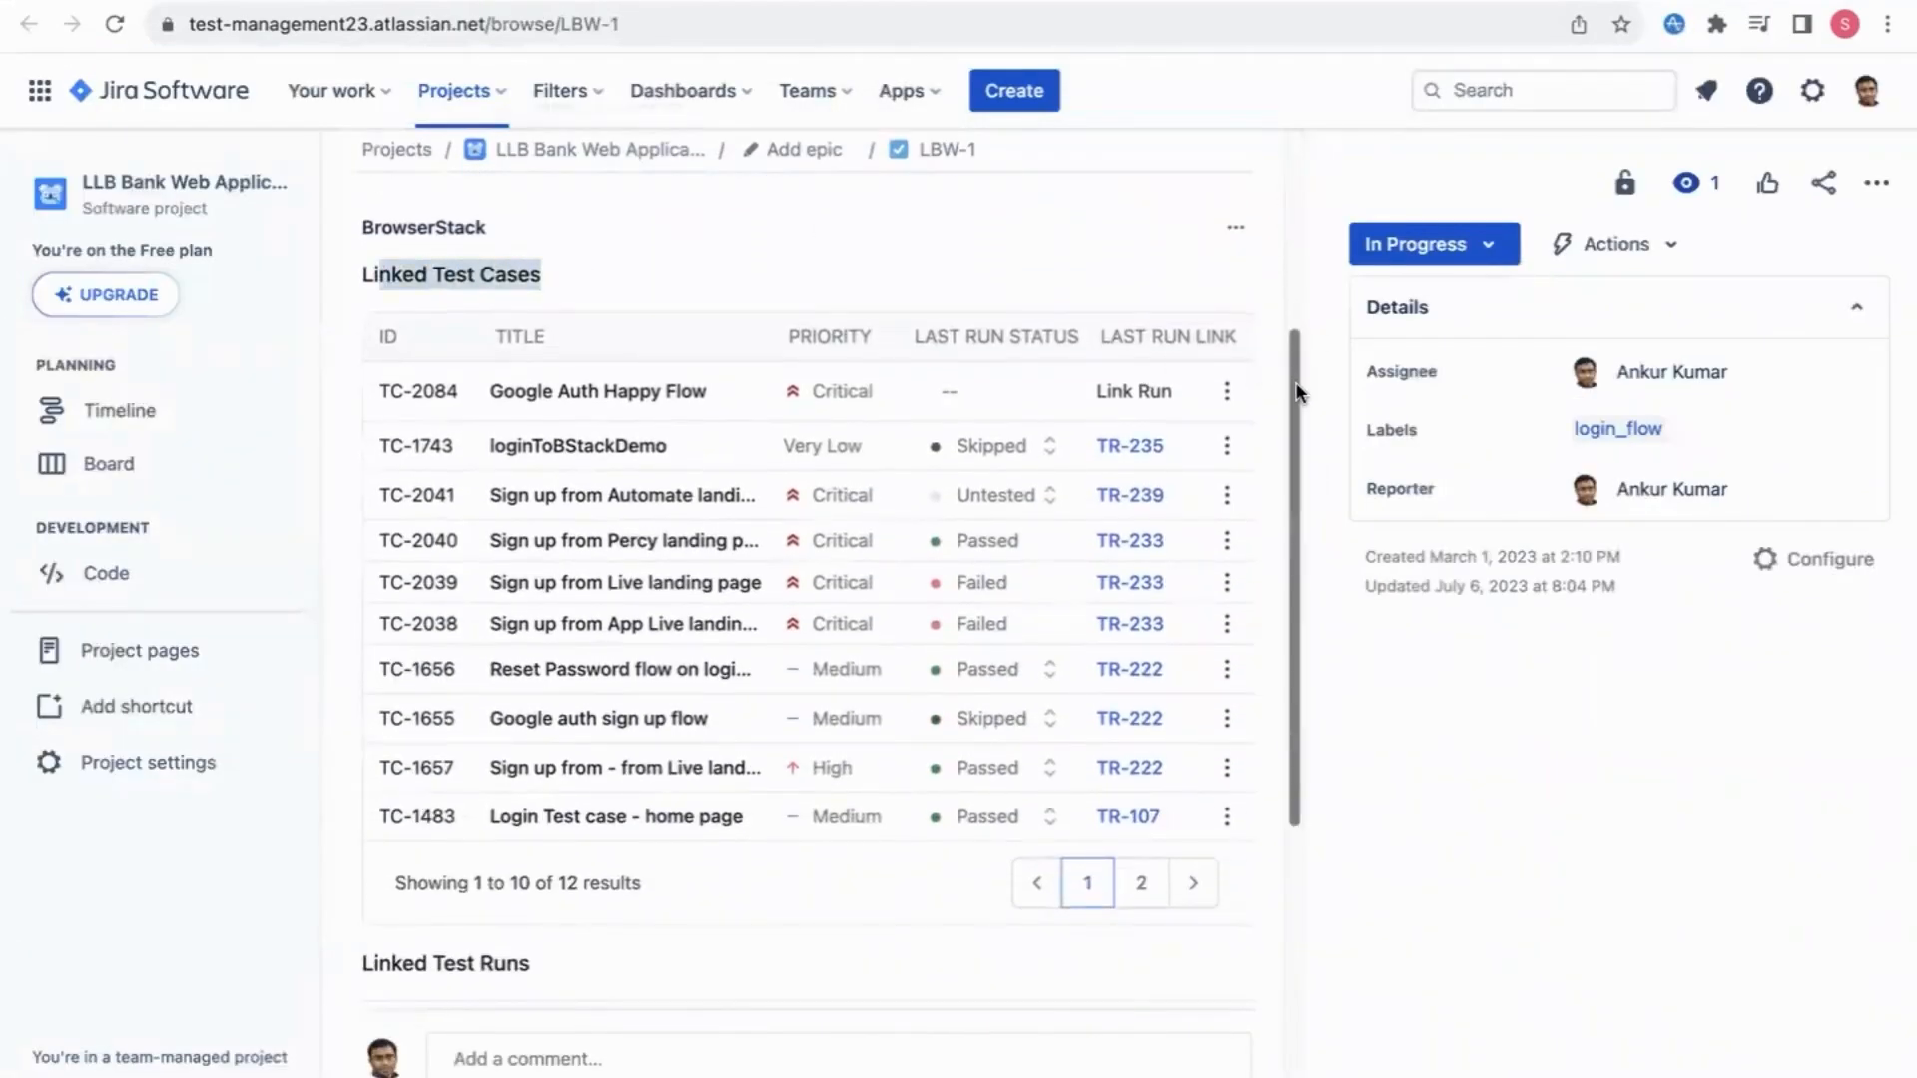
scroll(down, 3)
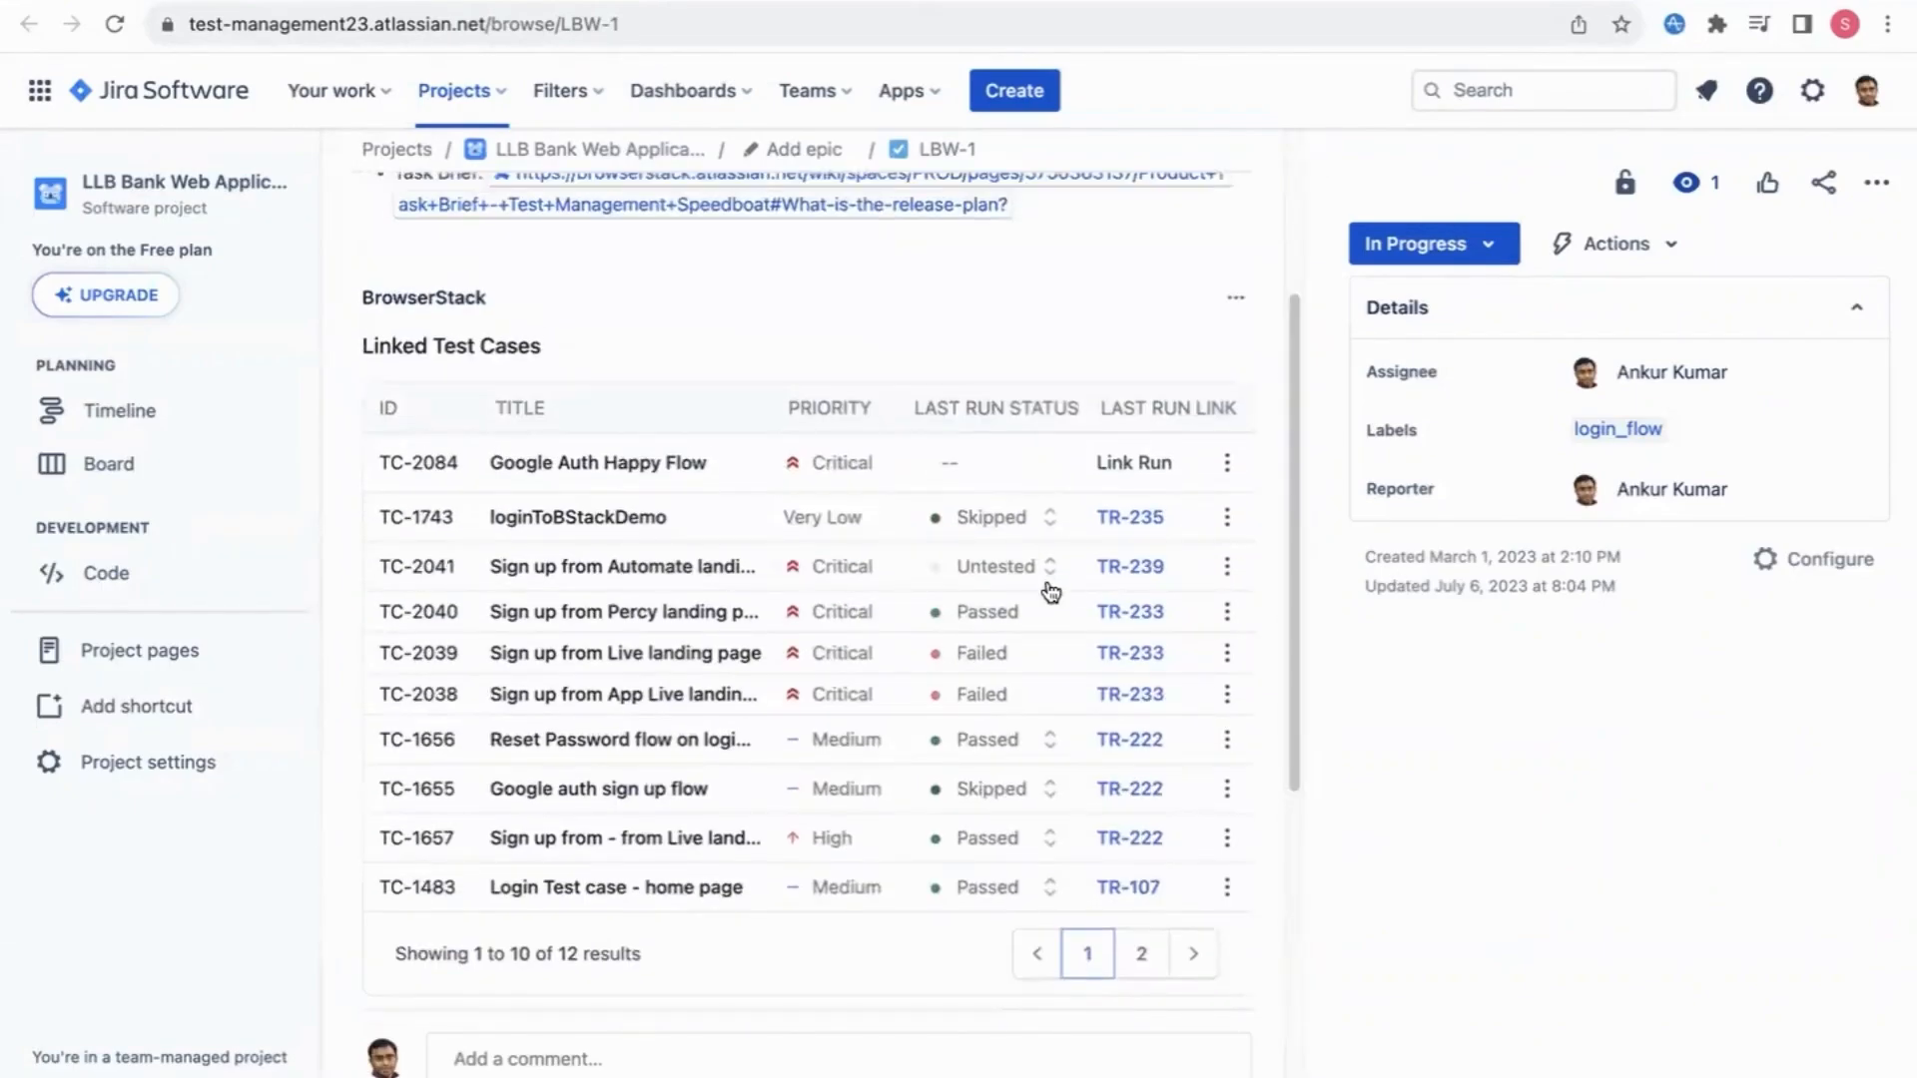
click(1049, 566)
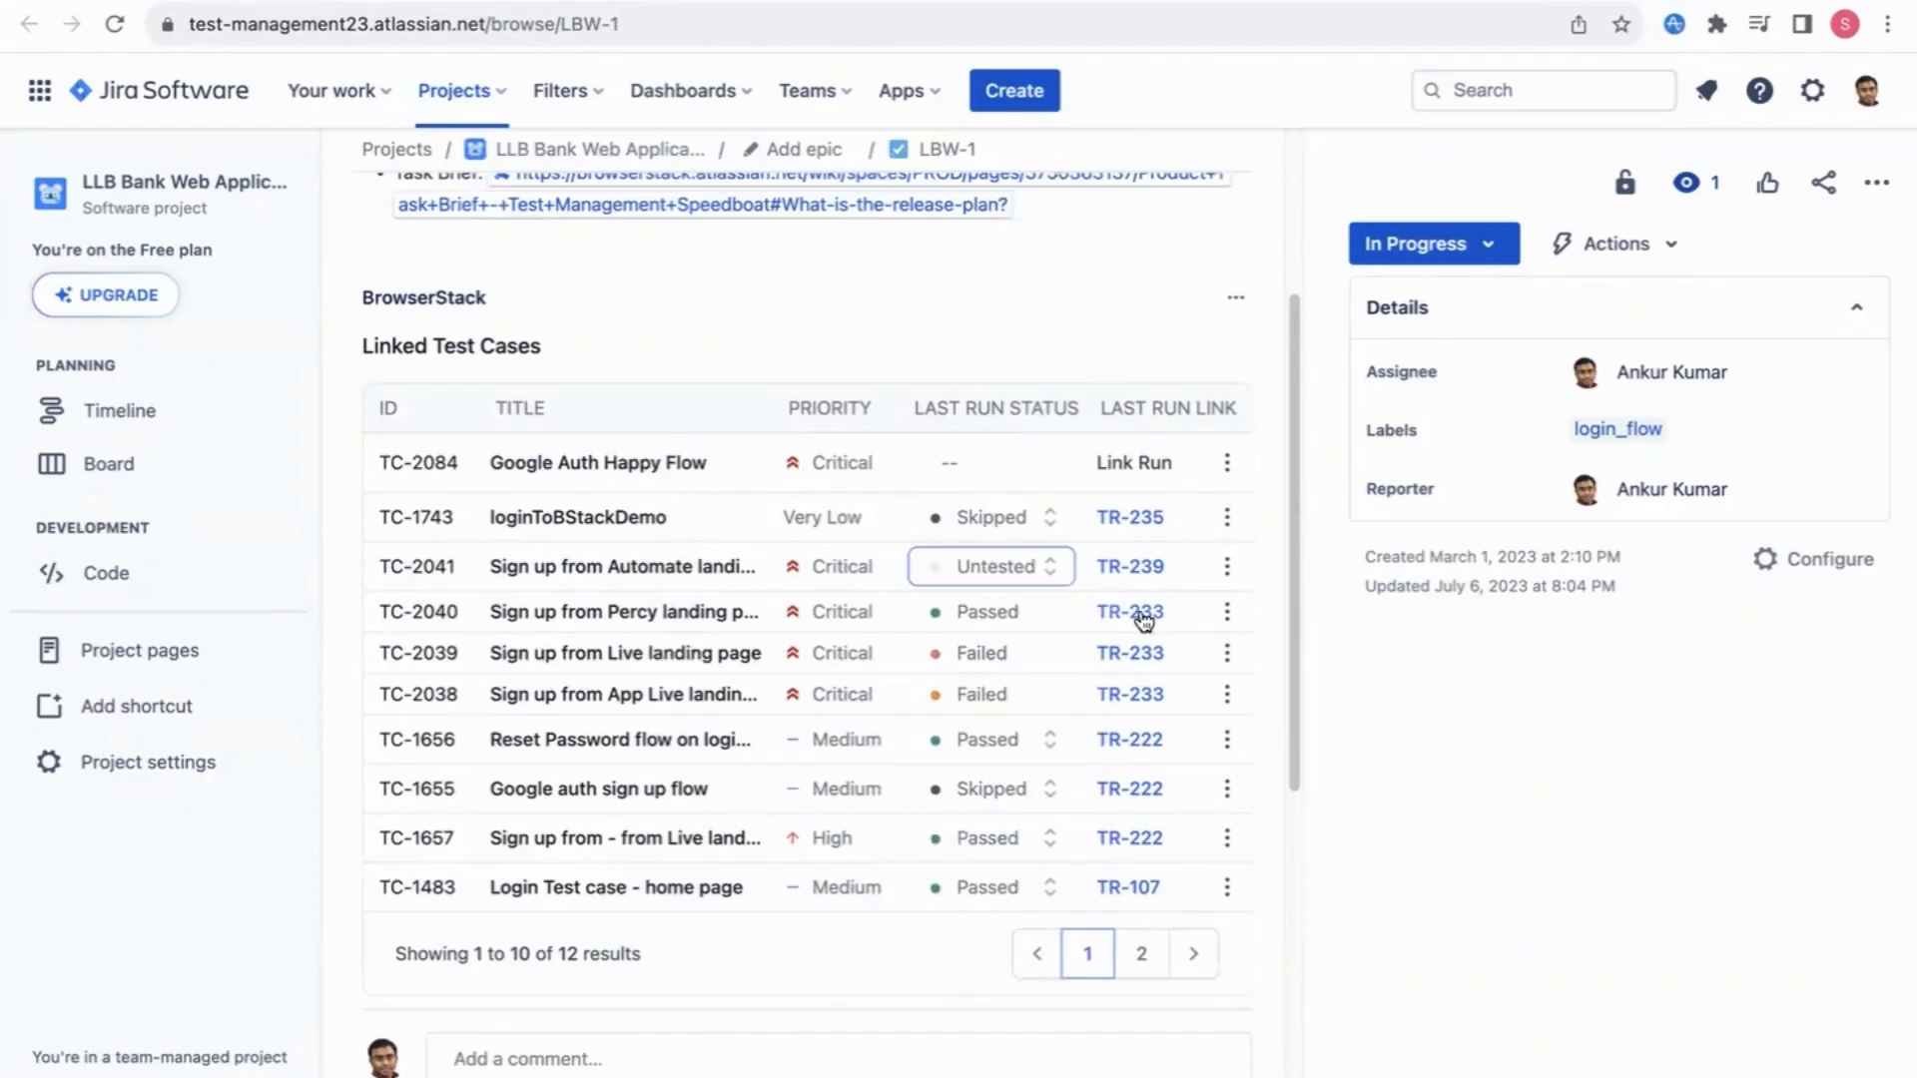
click(1129, 612)
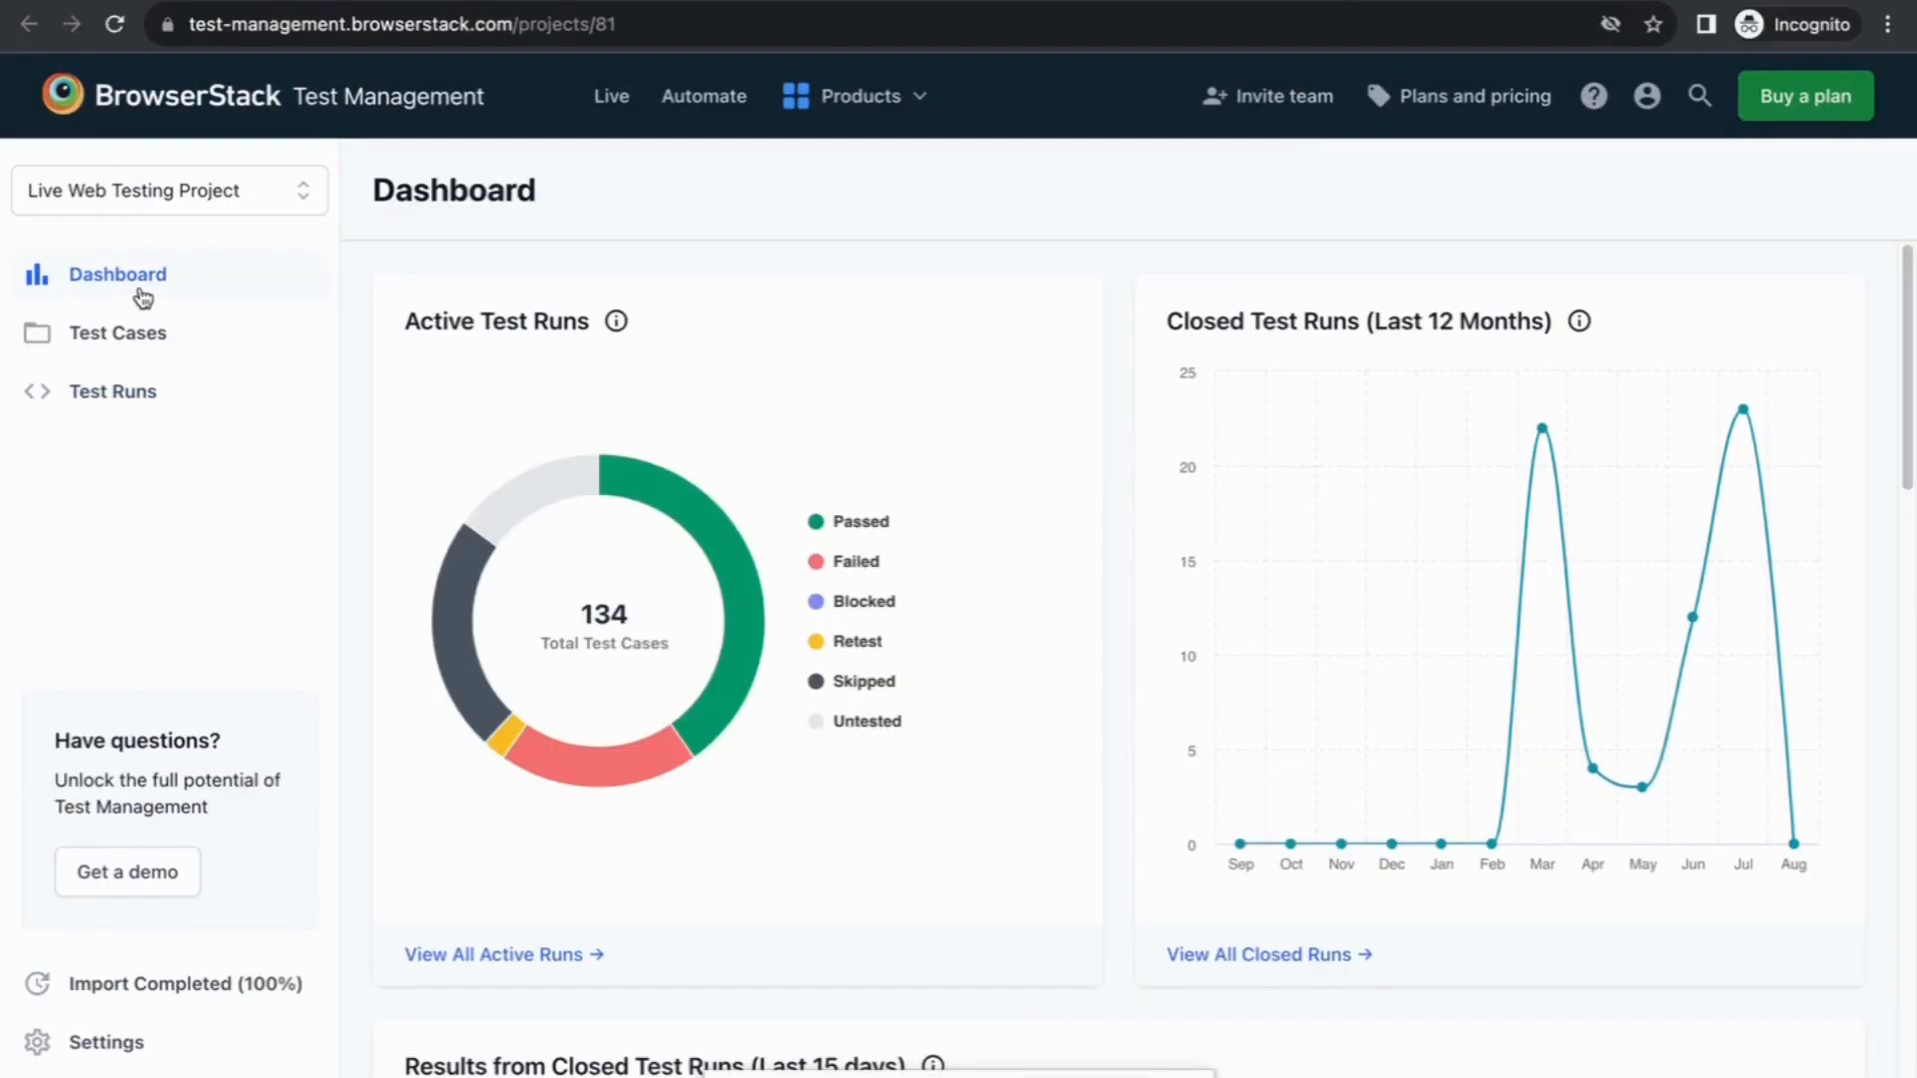
mouse_move(670, 504)
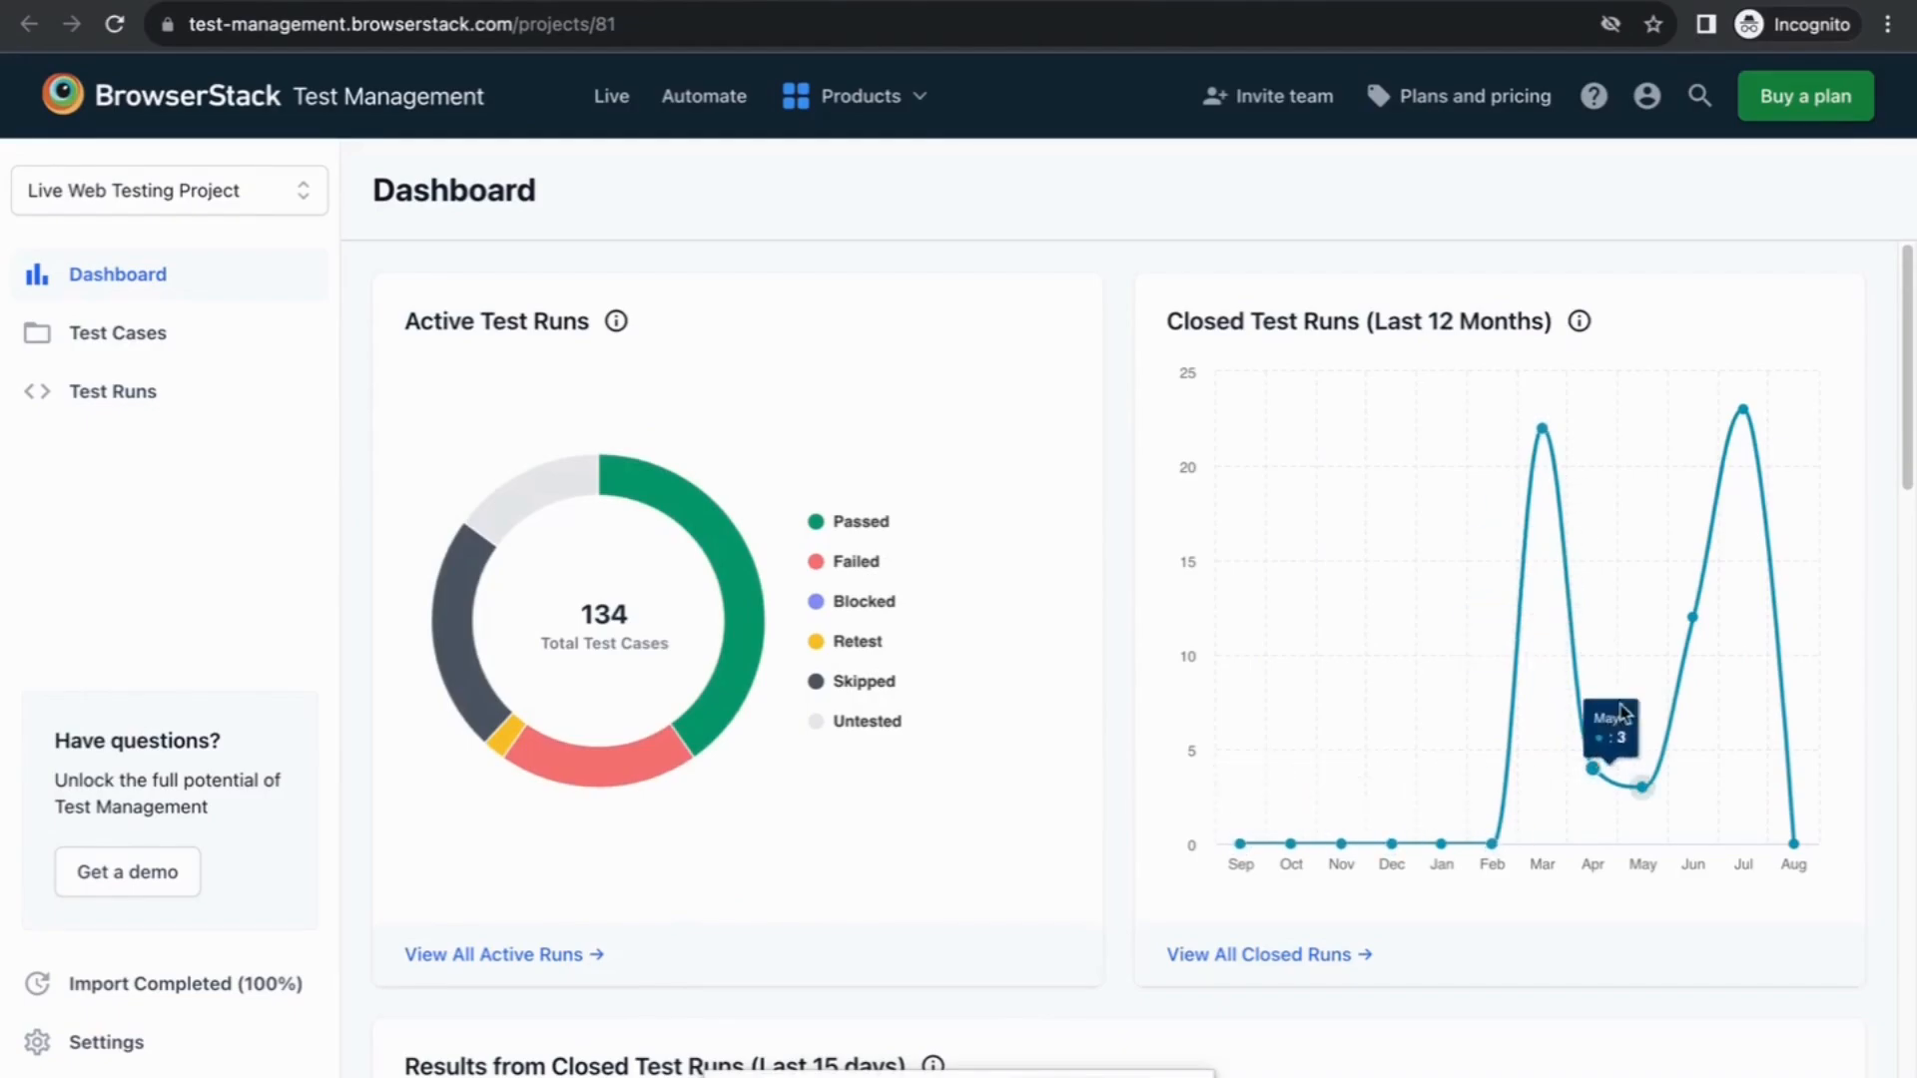
Step: Scroll the dashboard charts down to JIRA Issues (Last 12 Months)
scroll(down, 3)
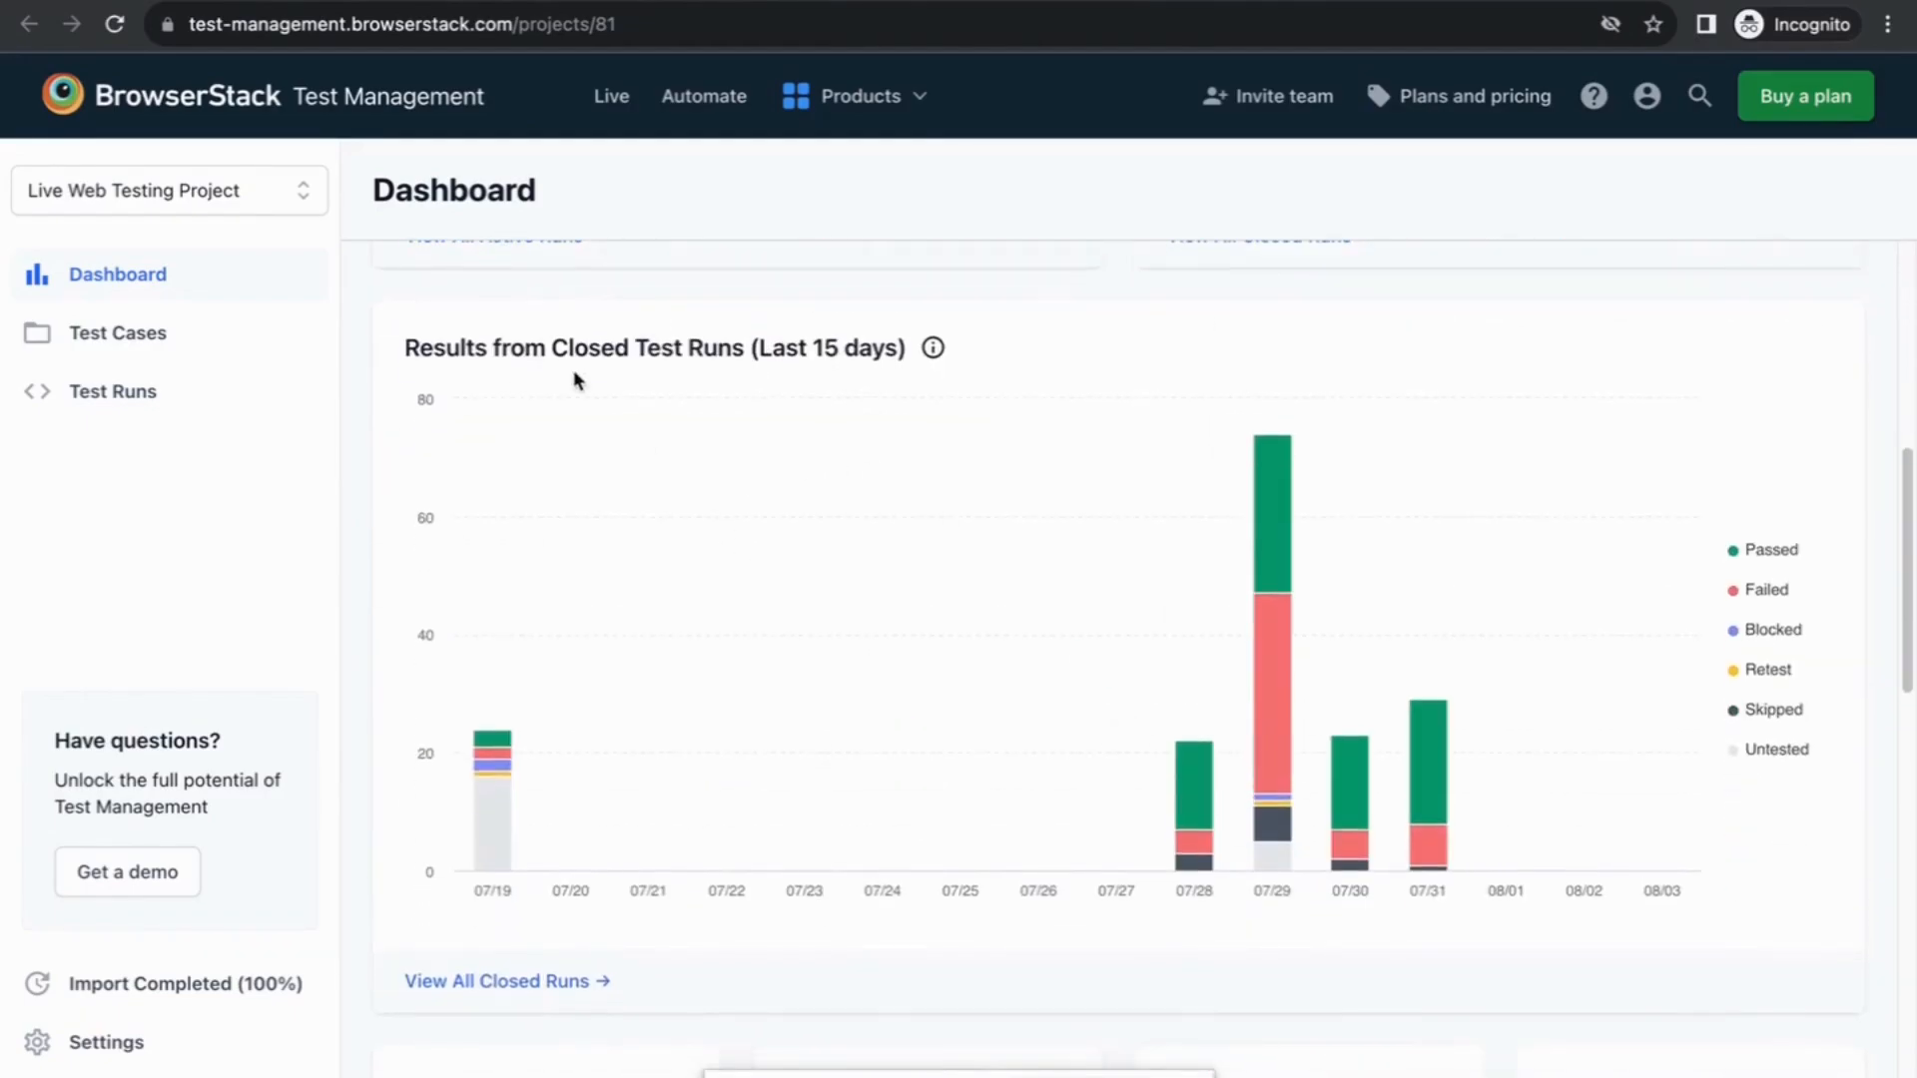
scroll(down, 3)
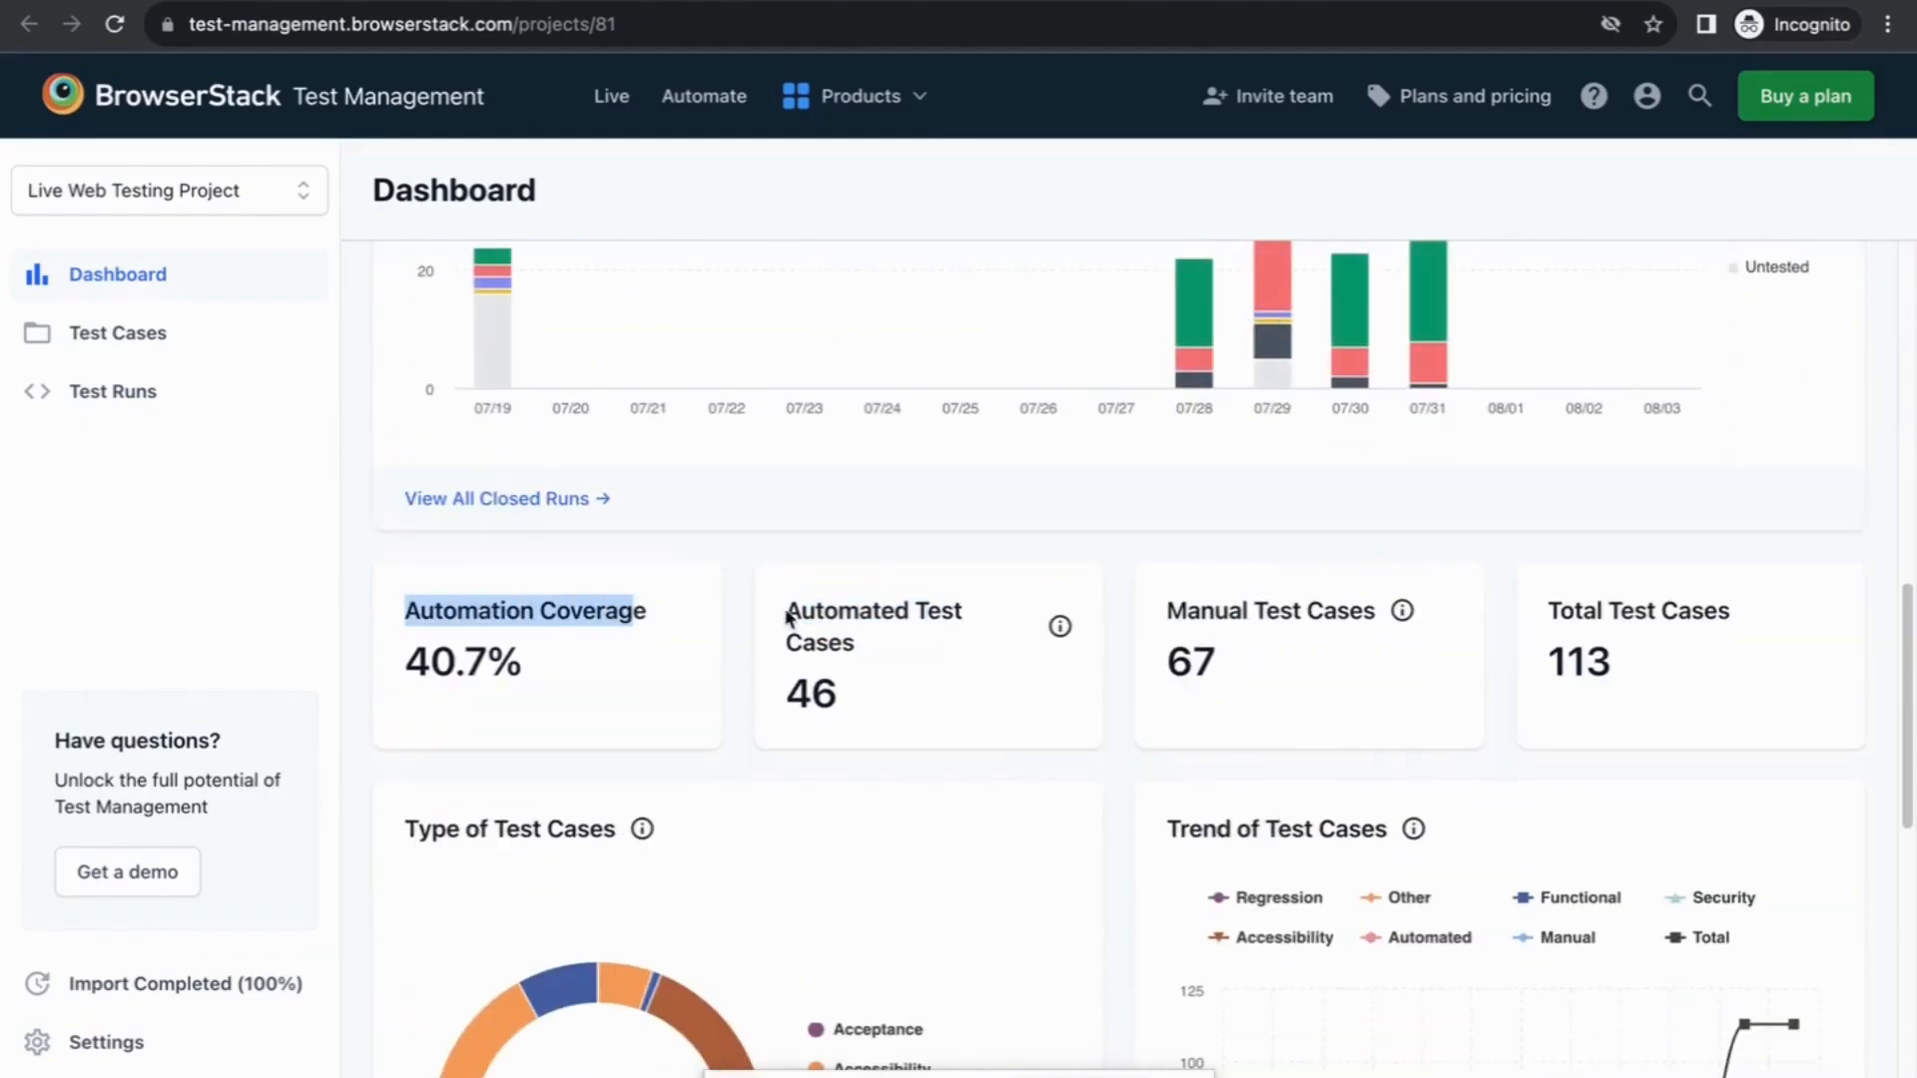
scroll(down, 3)
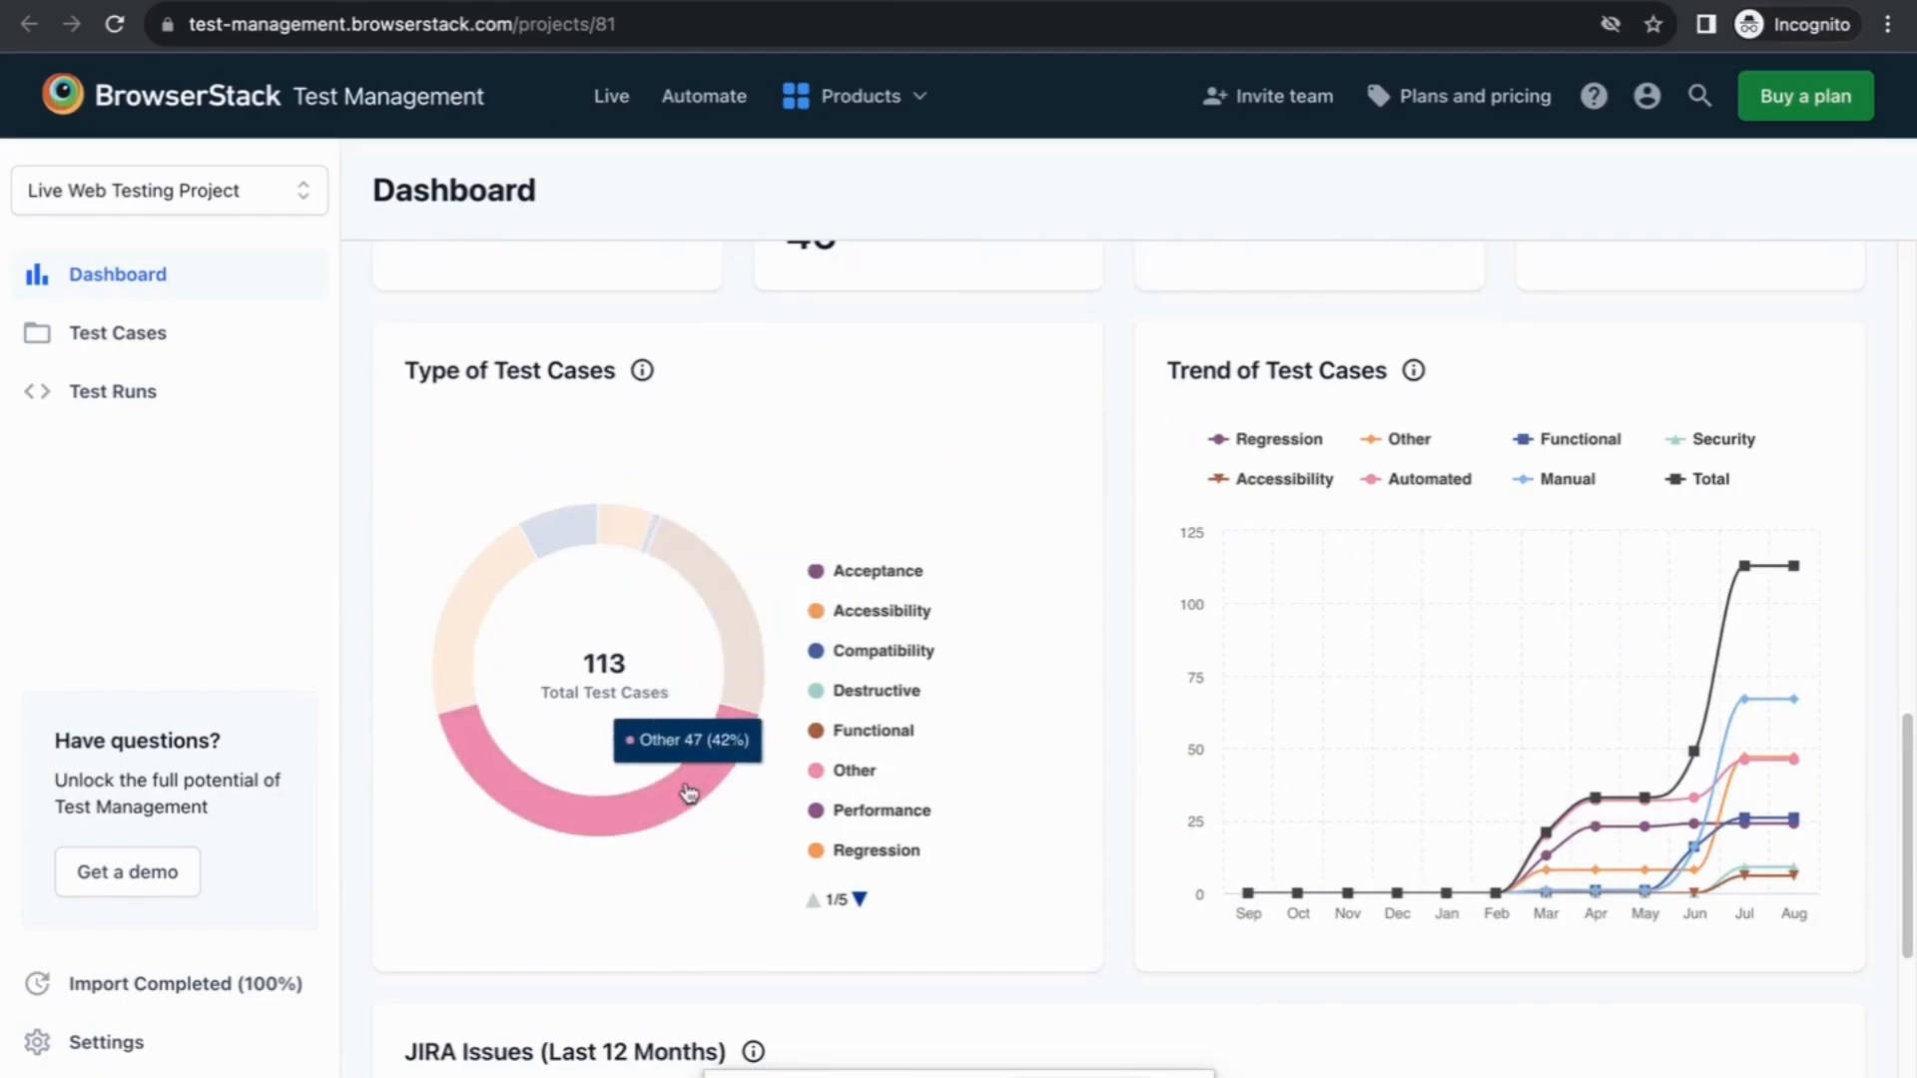
scroll(down, 3)
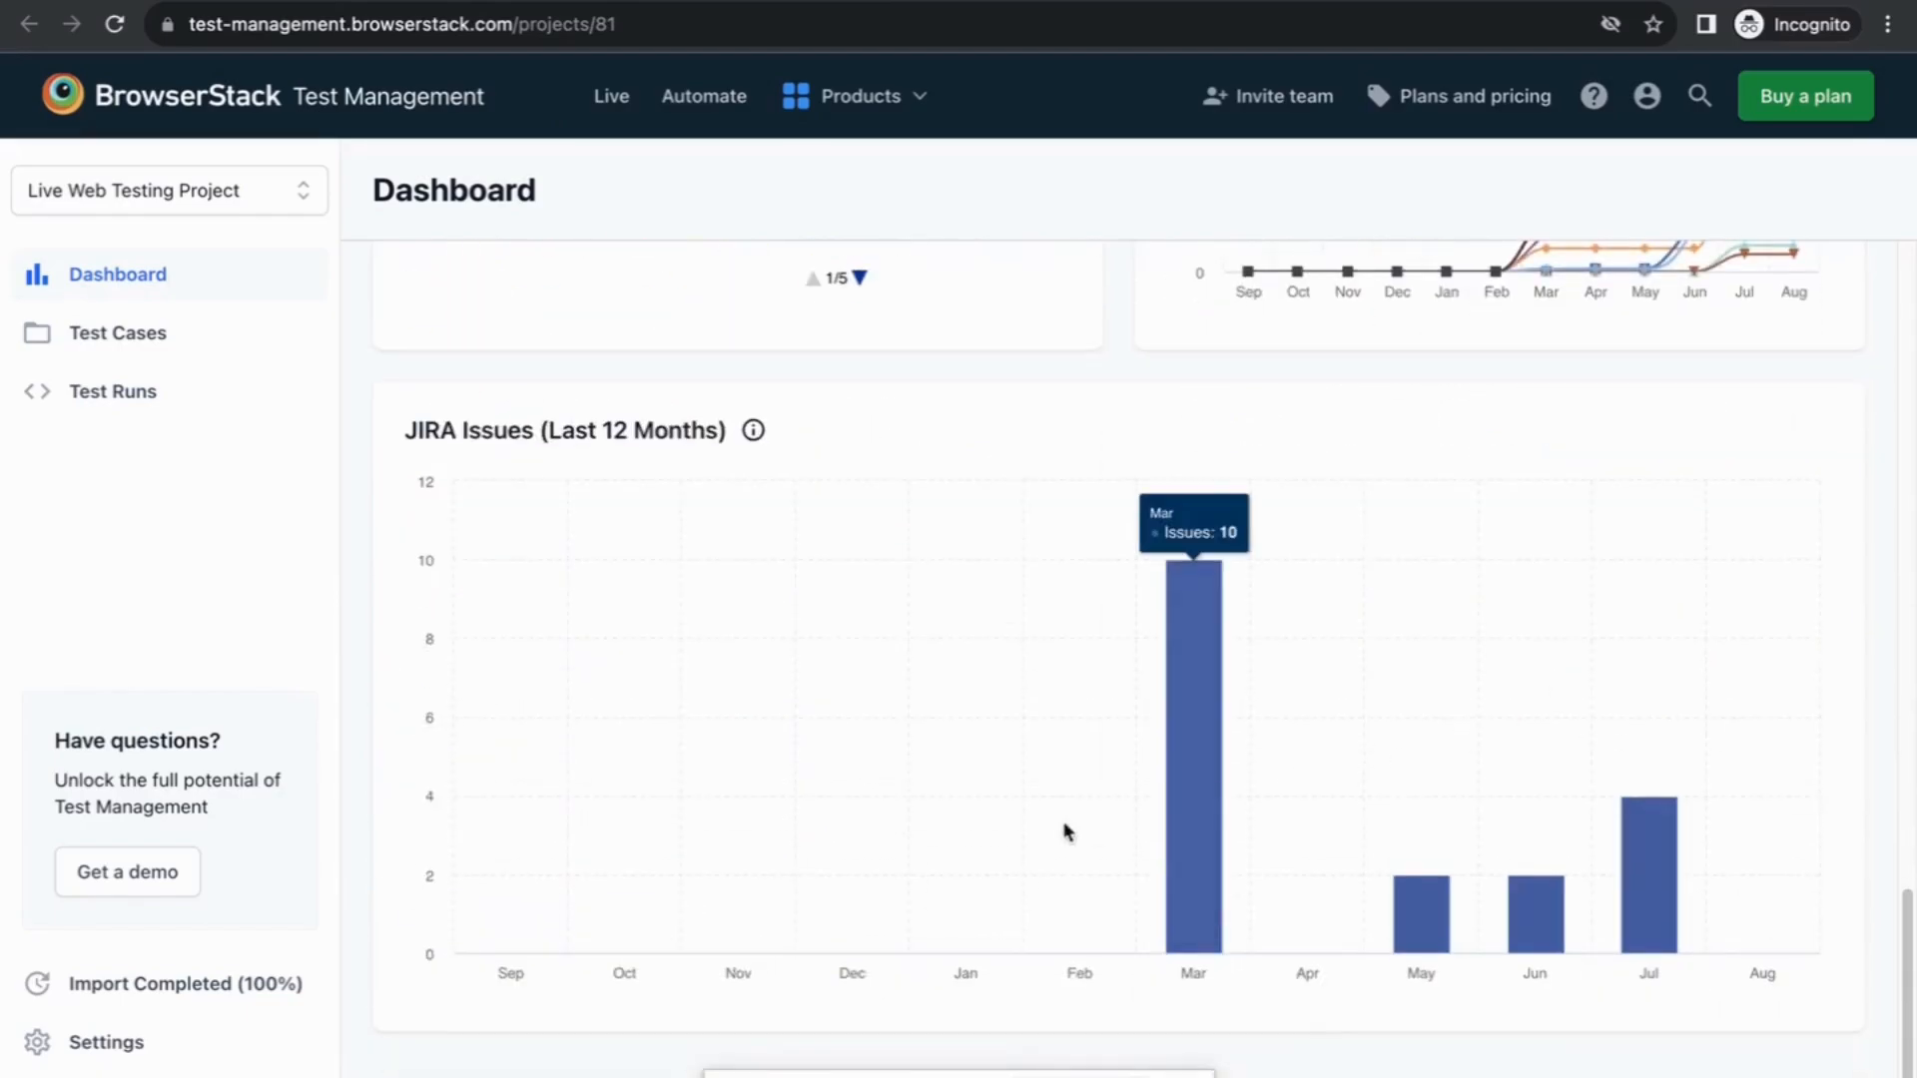